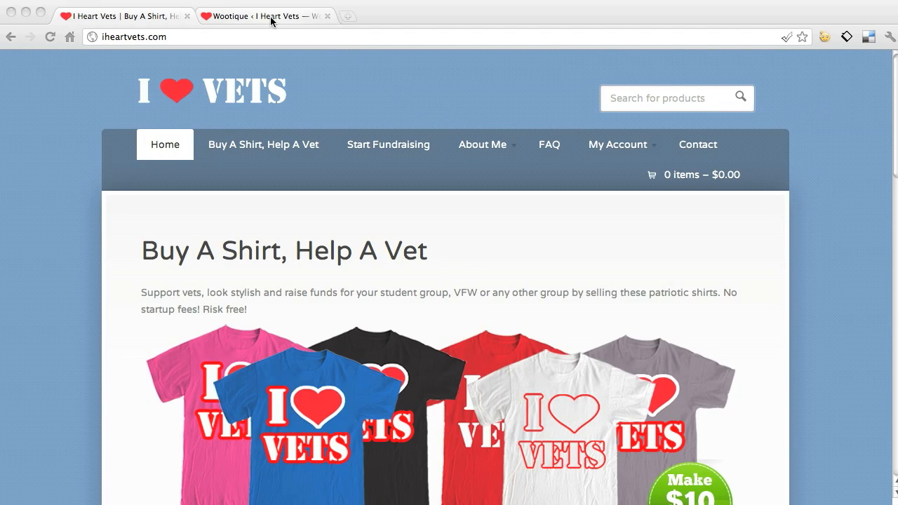
Switch from the I Heart Vets storefront to the WordPress admin dashboard.
left_click(264, 16)
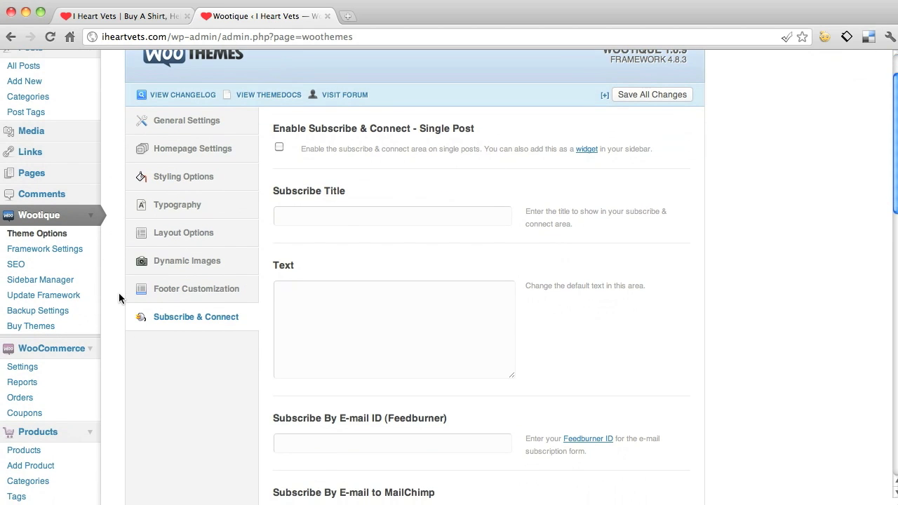
mouse_move(51, 348)
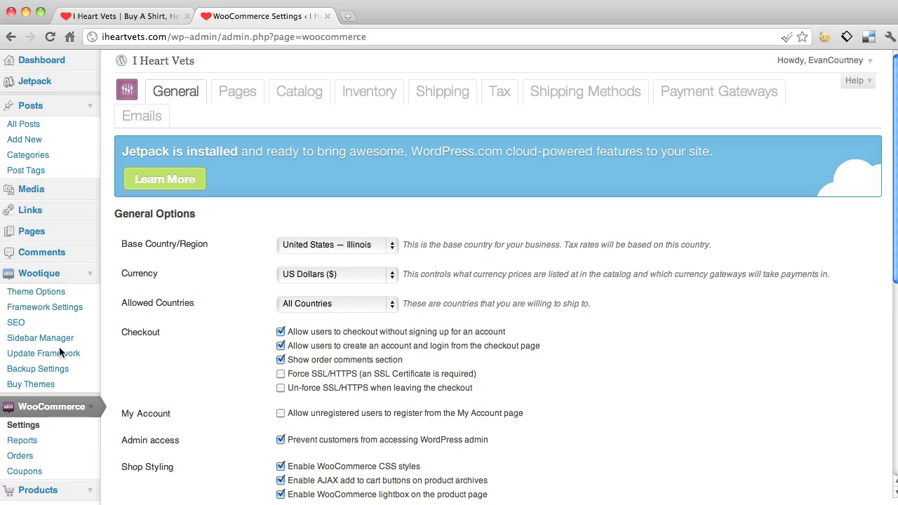
mouse_move(43, 353)
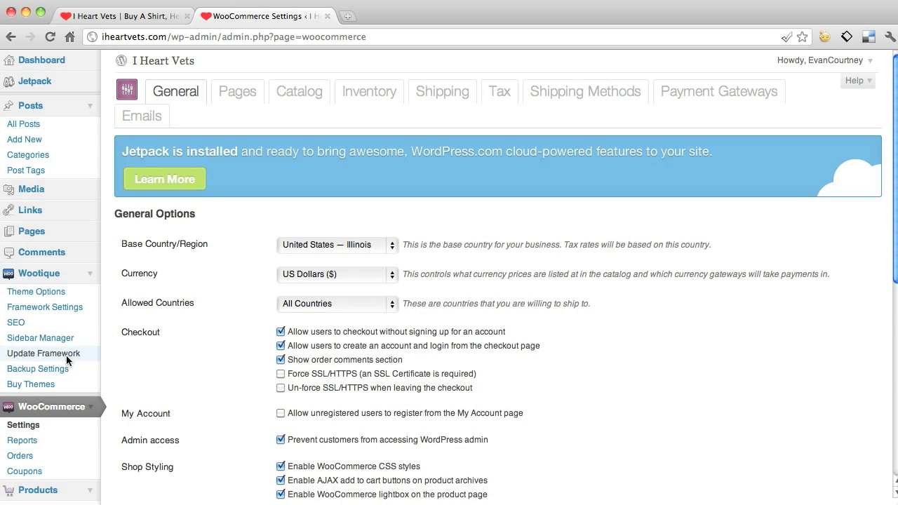
scroll("down", 3)
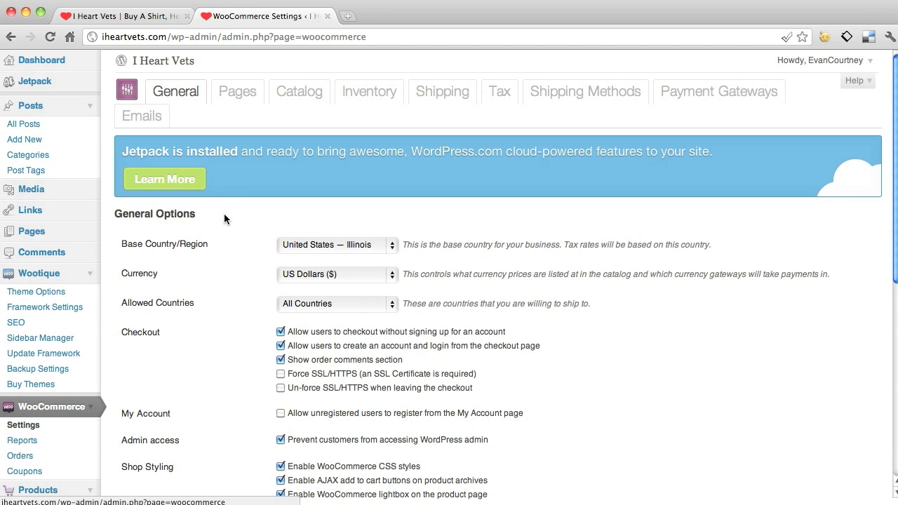
scroll("down", 3)
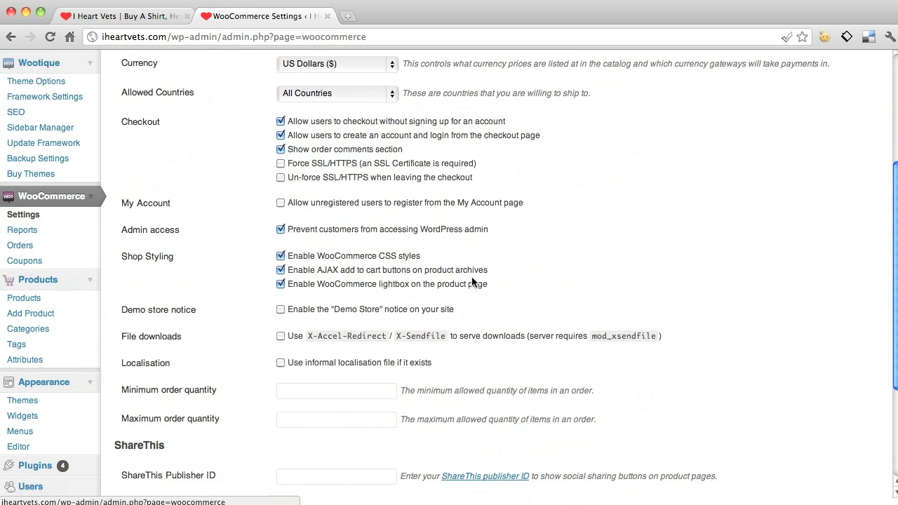
scroll("up", 3)
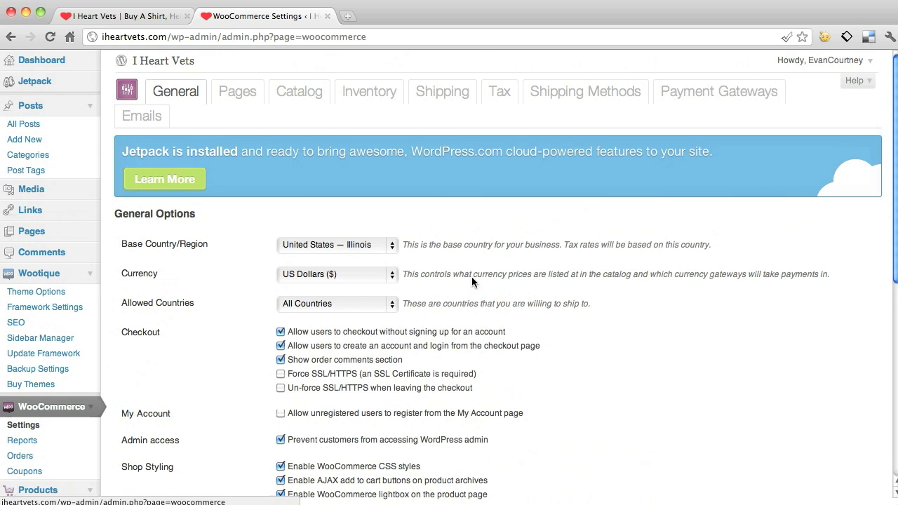
mouse_move(213, 233)
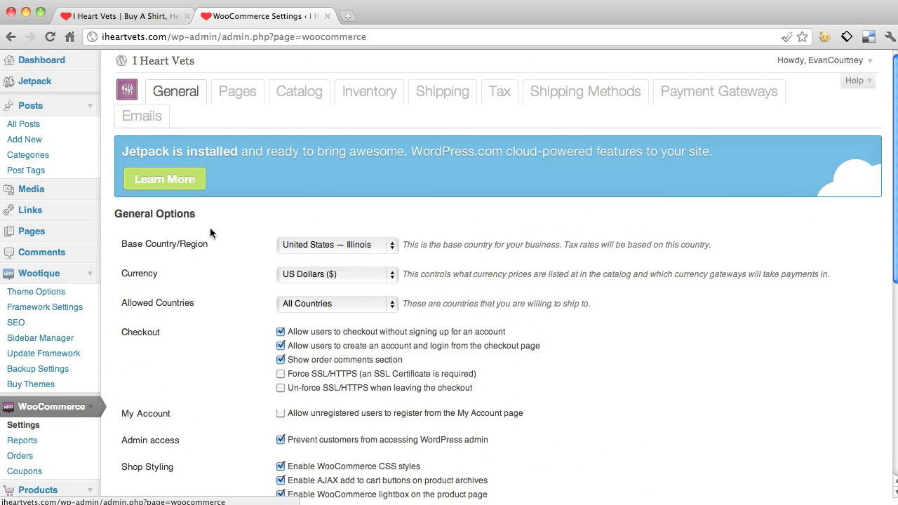
mouse_move(379, 304)
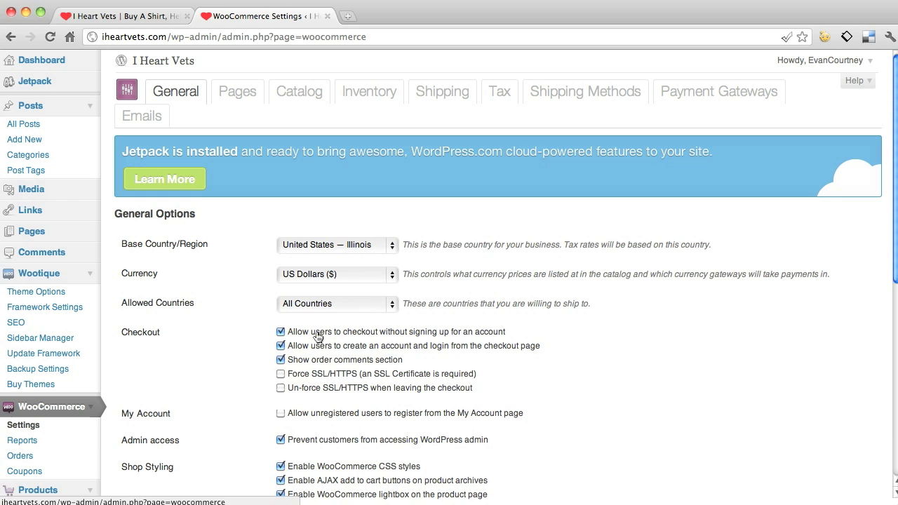
mouse_move(398, 357)
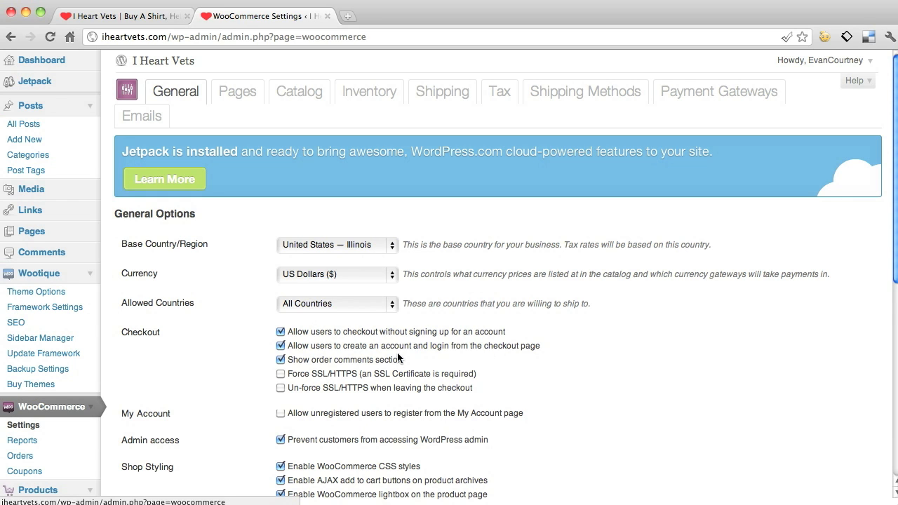
scroll("down", 3)
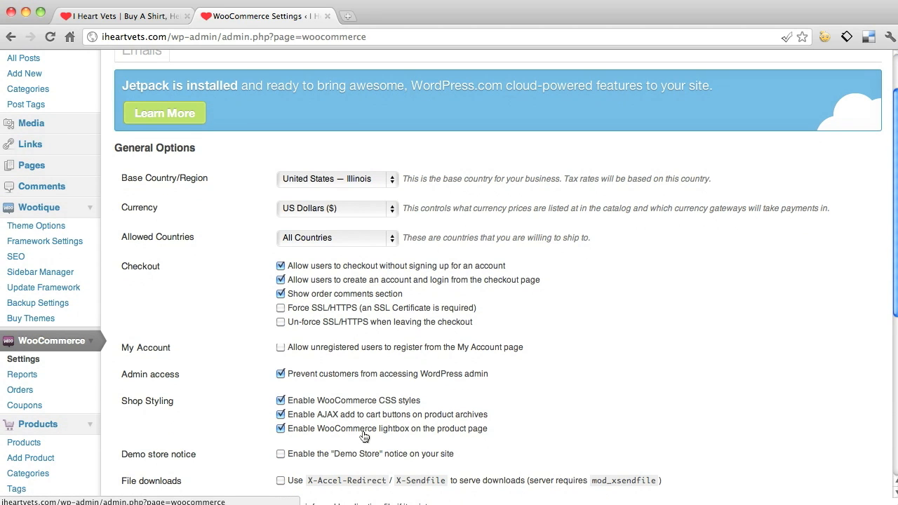
scroll("down", 3)
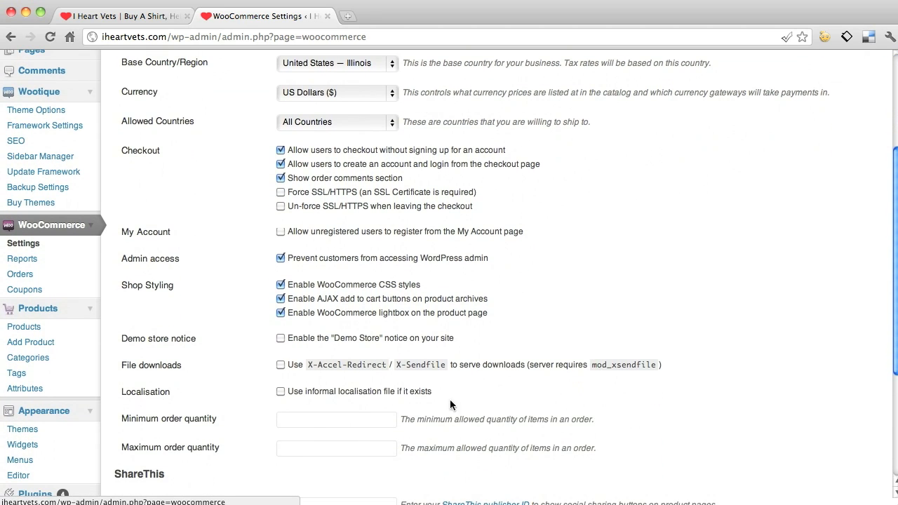
scroll("down", 3)
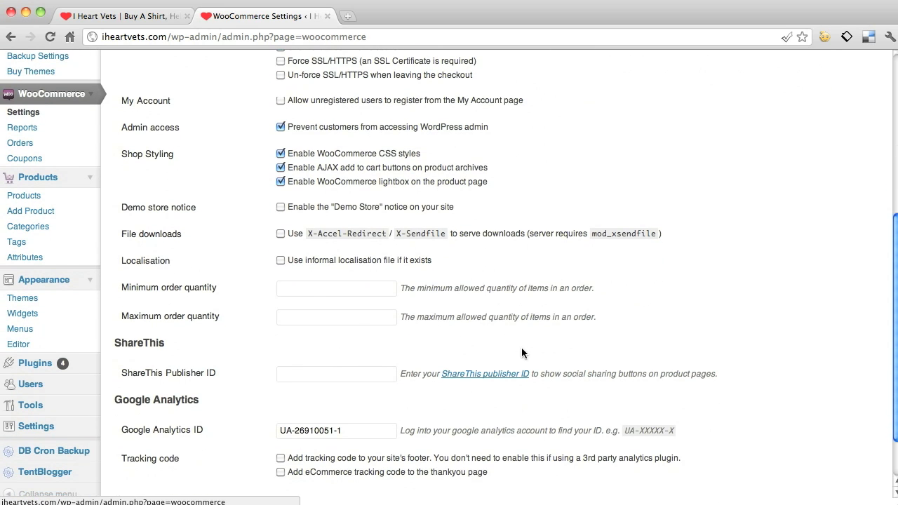
scroll("up", 3)
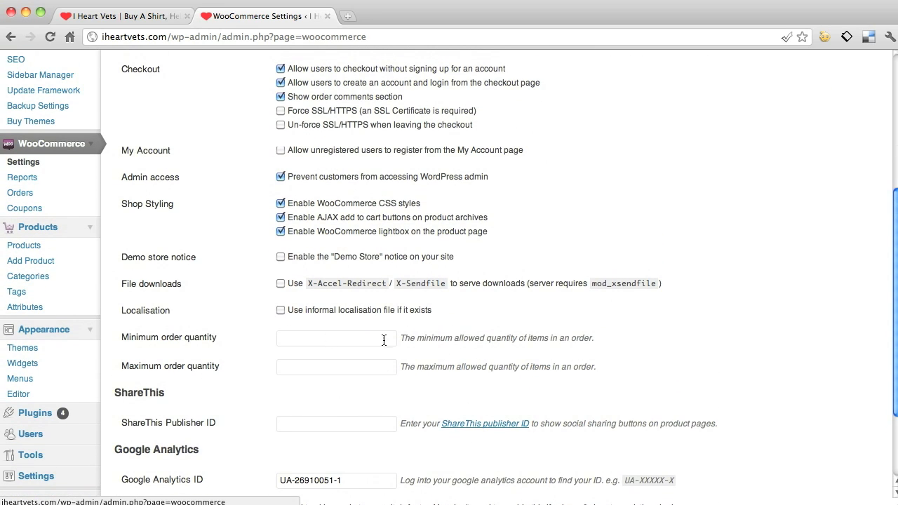
mouse_move(591, 365)
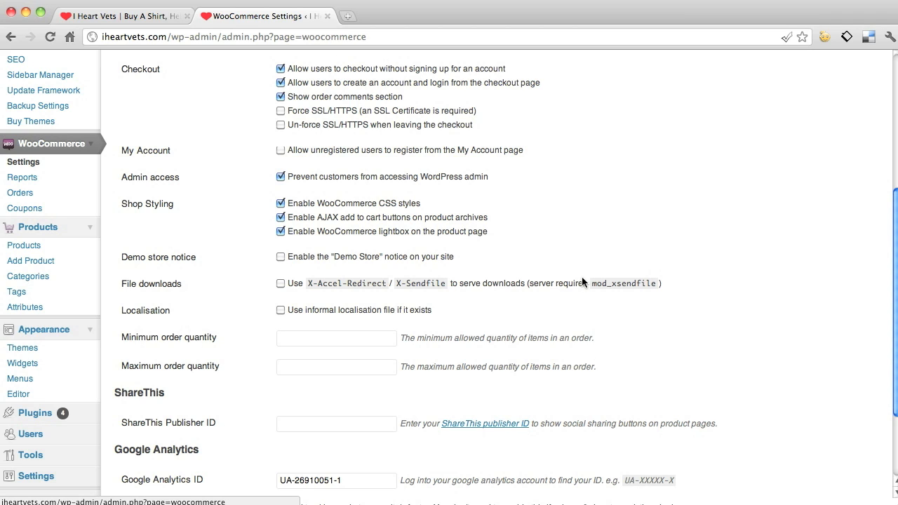
mouse_move(502, 341)
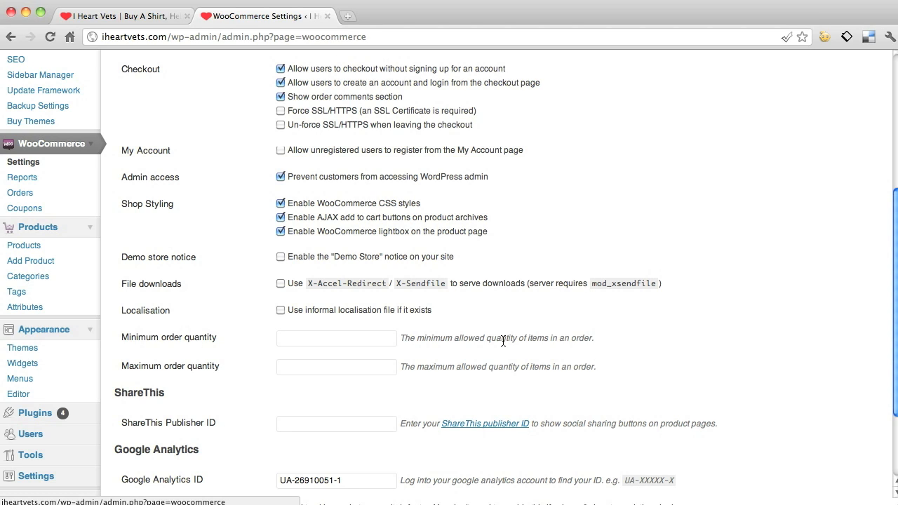
mouse_move(507, 354)
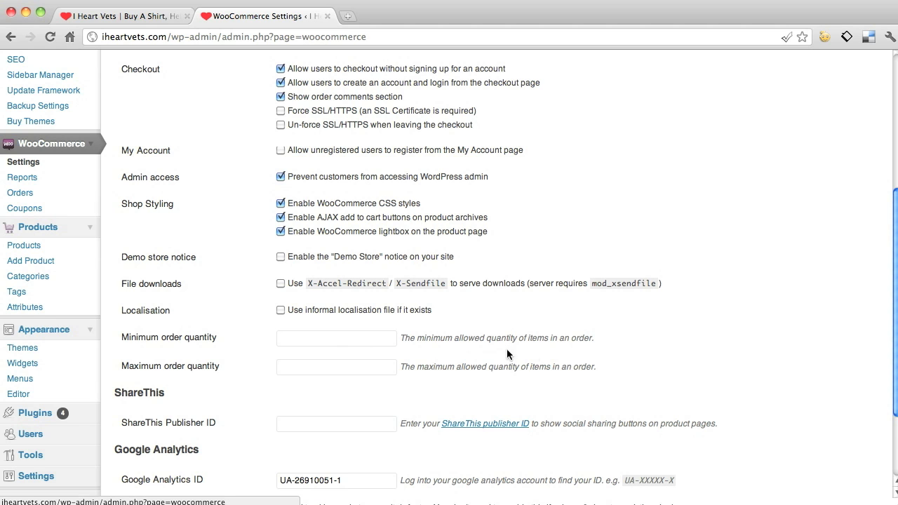
scroll("down", 3)
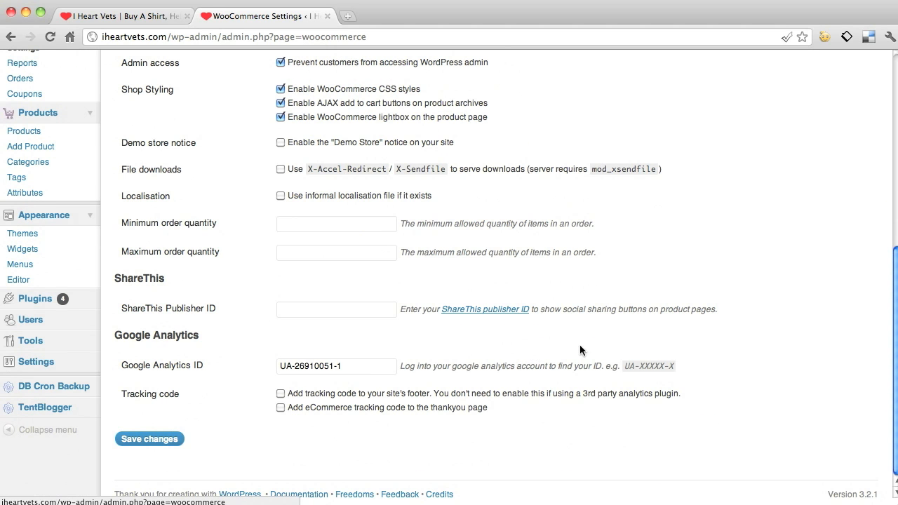
triple_click(335, 364)
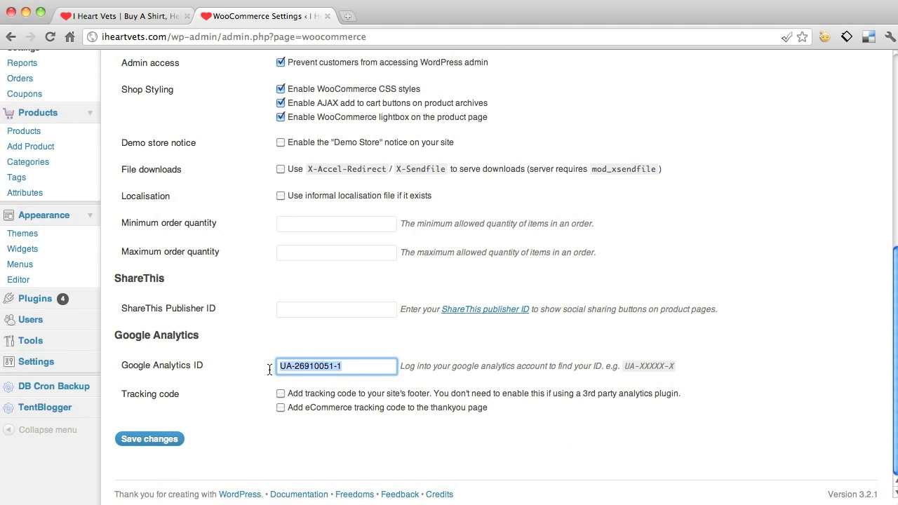
scroll("up", 3)
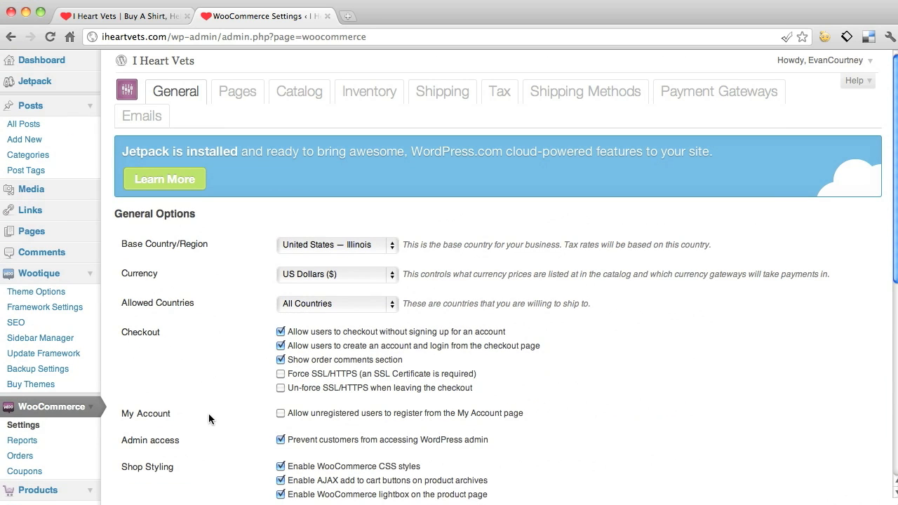
Review the Pages settings, keeping 'Buy A Shirt, Help A Vet' as shop base, plus permalinks and shop pages.
left_click(237, 91)
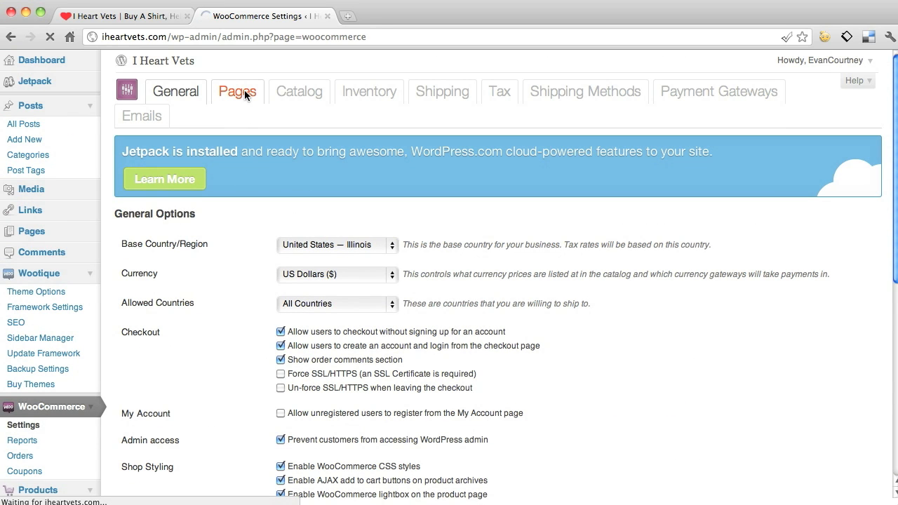
left_click(237, 91)
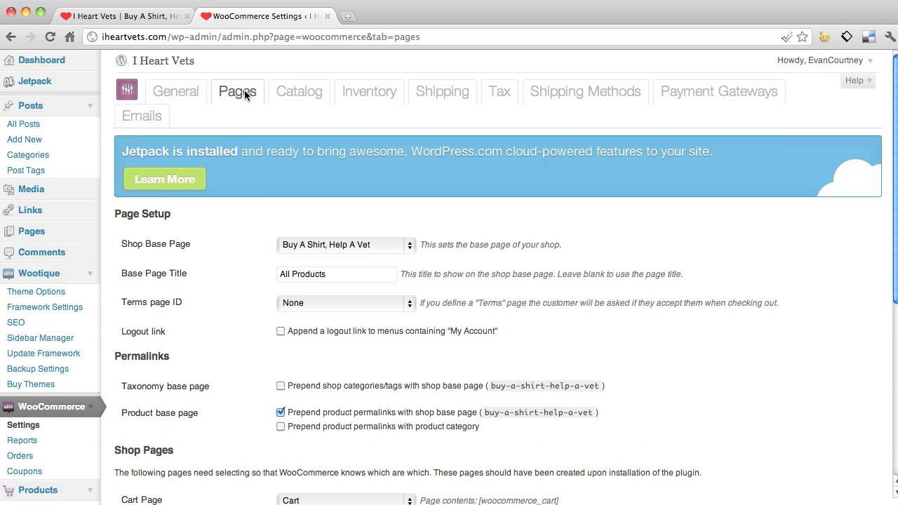
mouse_move(319, 247)
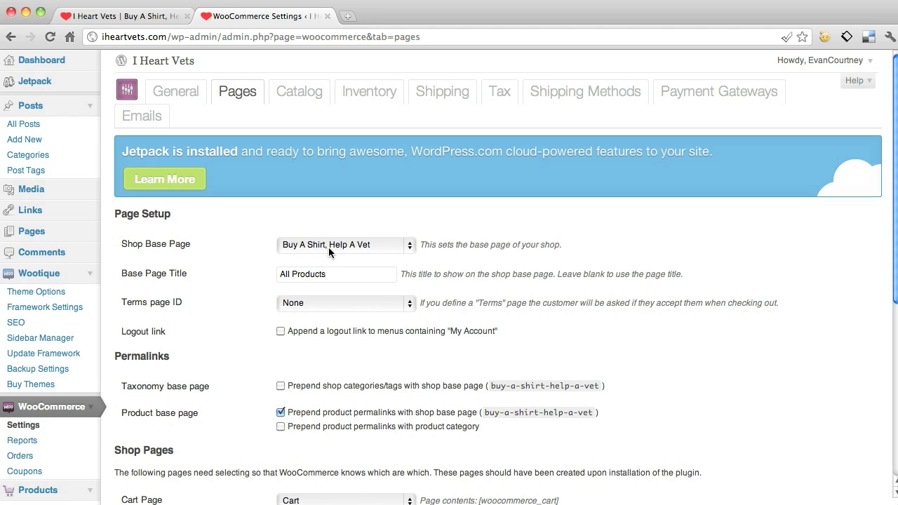
left_click(339, 244)
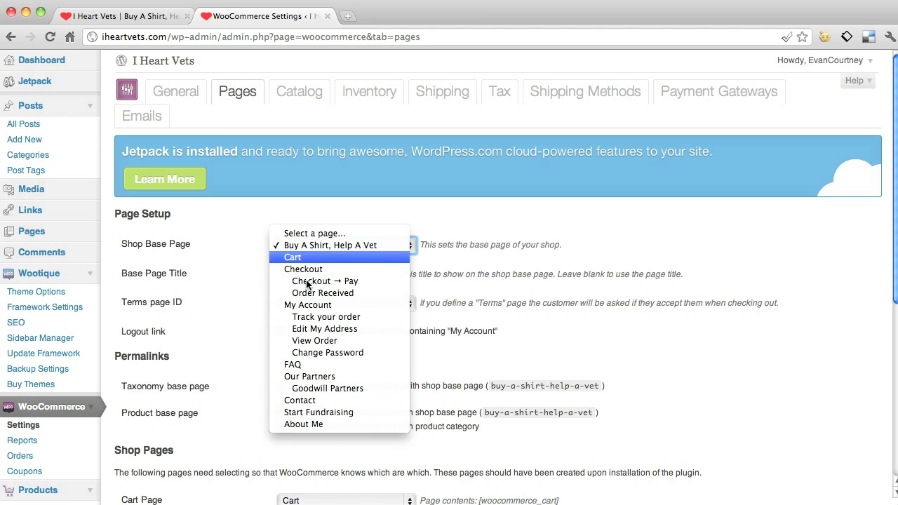
mouse_move(329, 244)
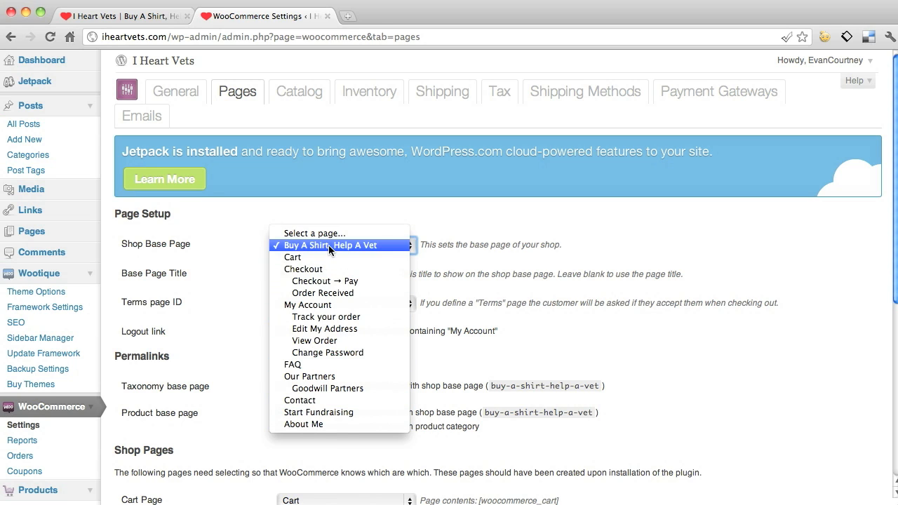
left_click(329, 244)
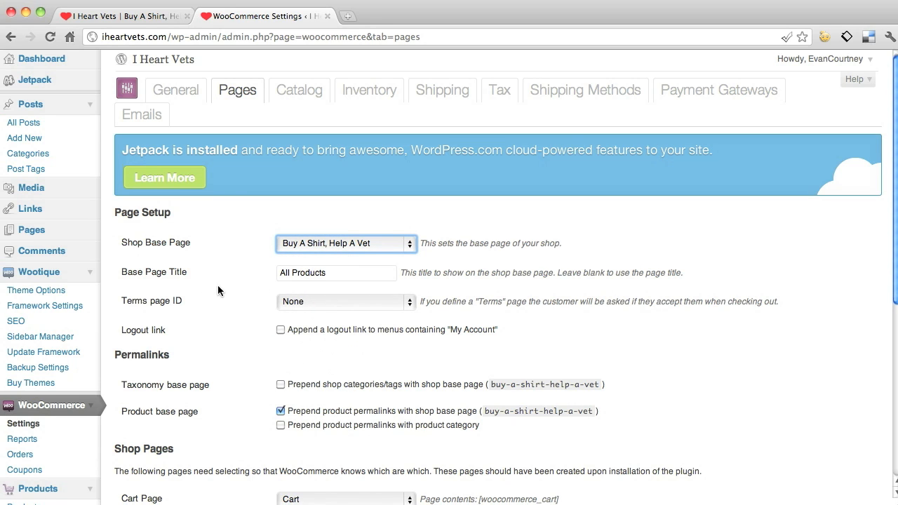
scroll("down", 3)
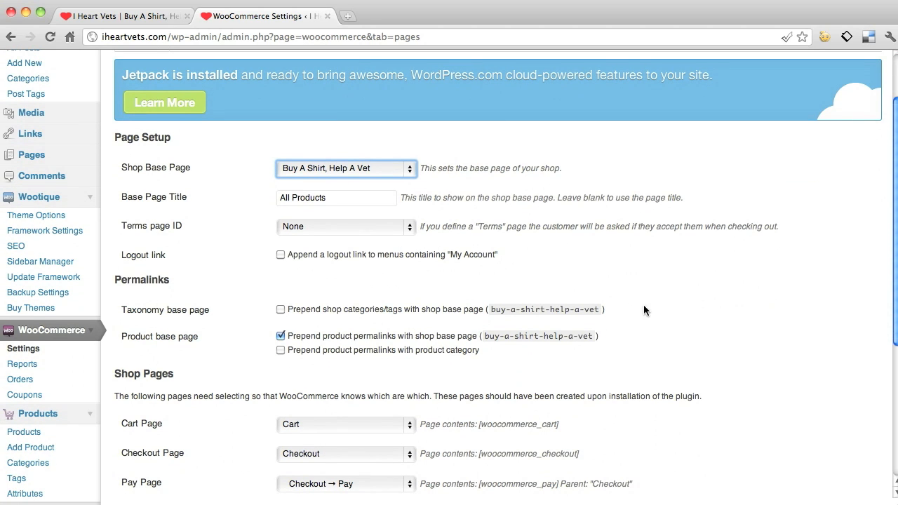
scroll("down", 3)
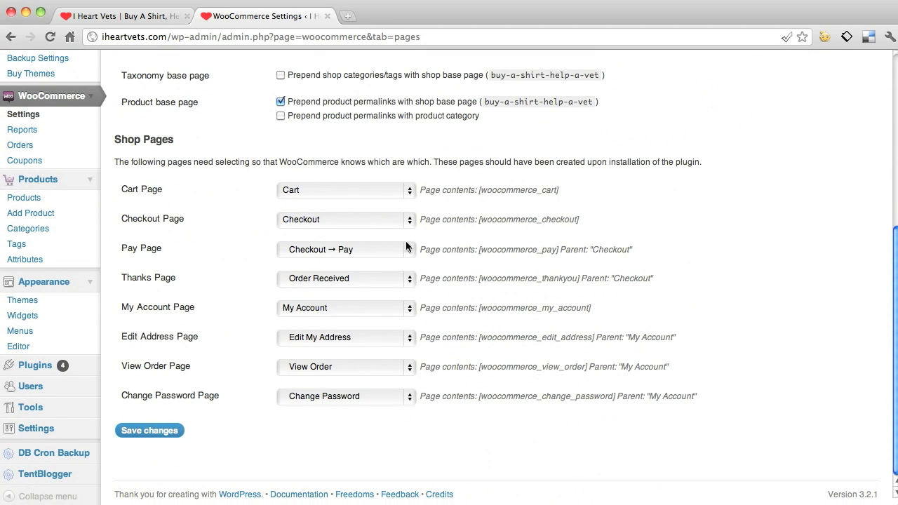
mouse_move(193, 191)
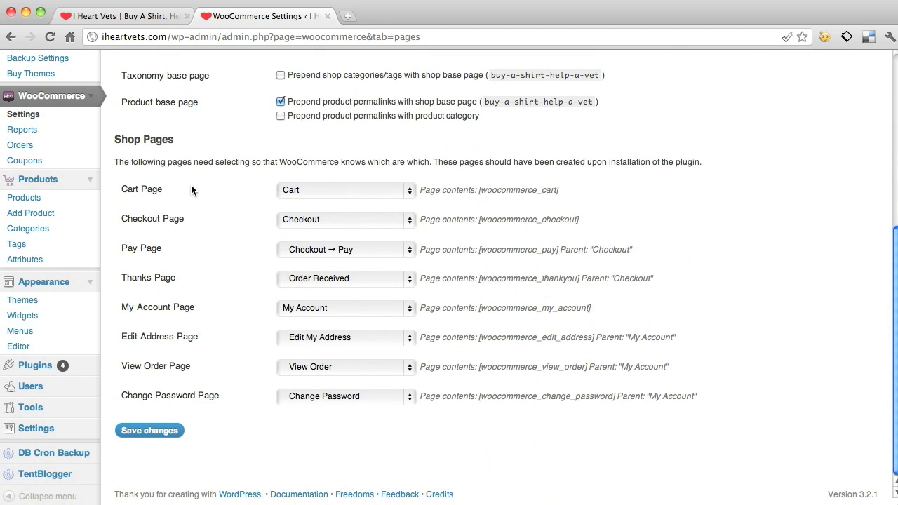
mouse_move(207, 222)
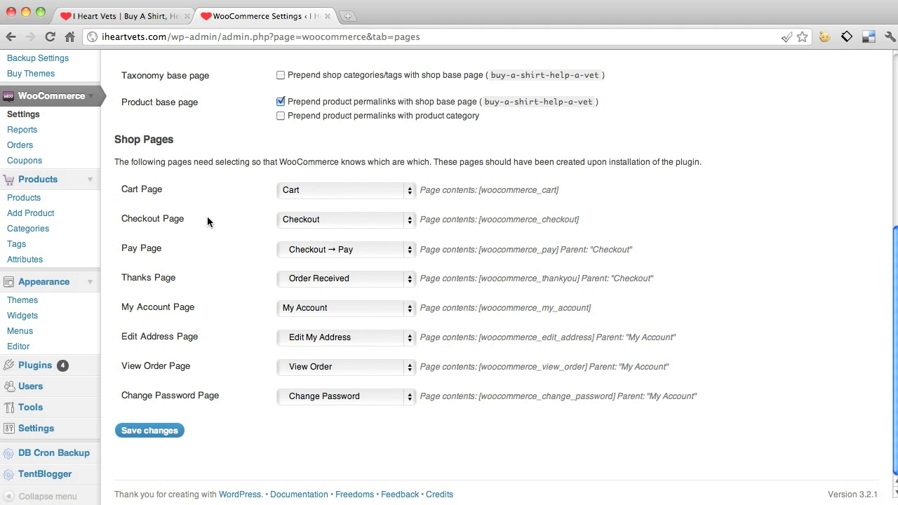
mouse_move(306, 274)
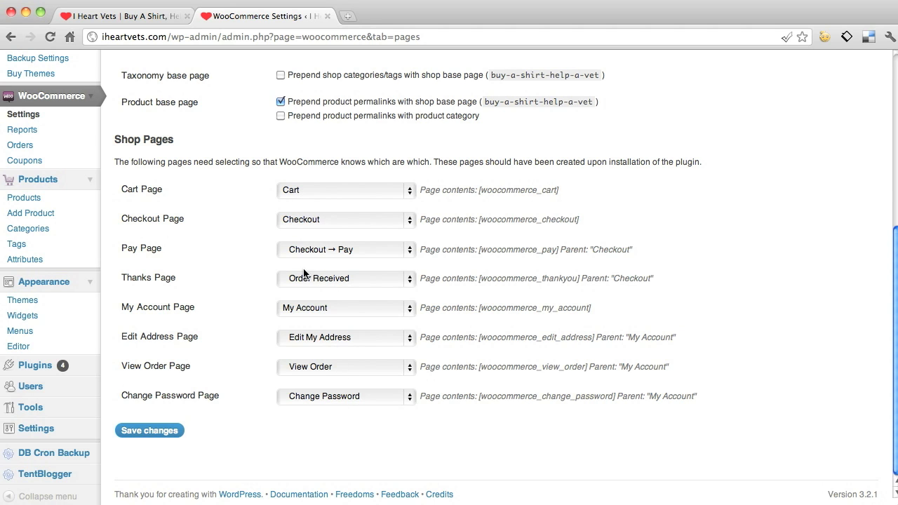
mouse_move(225, 396)
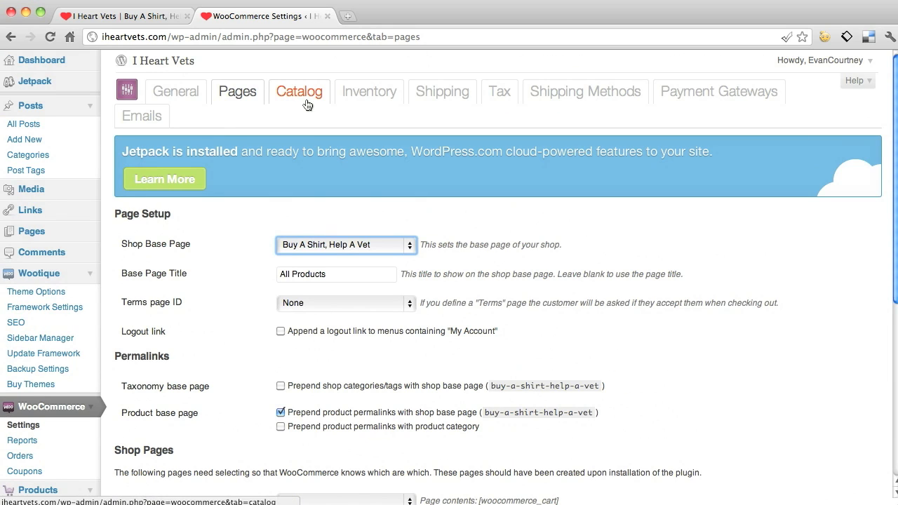
Review the Catalog settings: product fields, Lbs weight units, pricing with left currency position, image sizes.
left_click(299, 92)
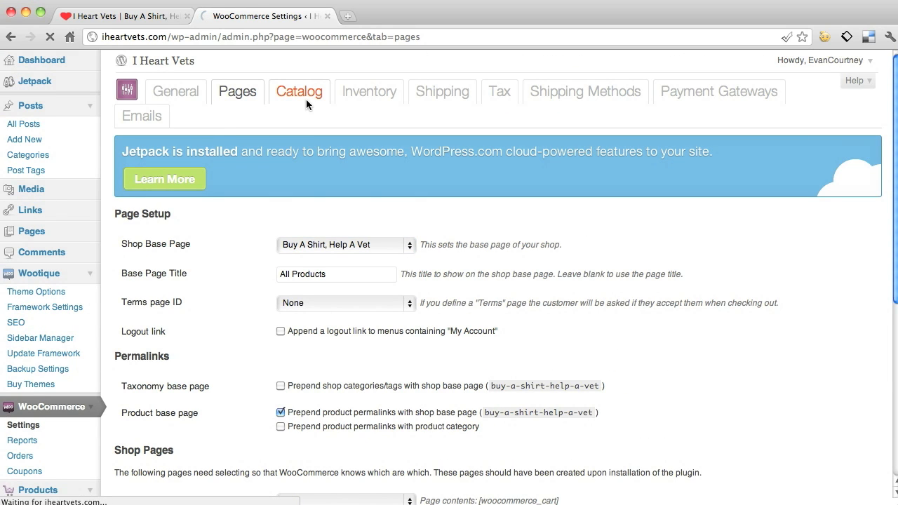
left_click(298, 91)
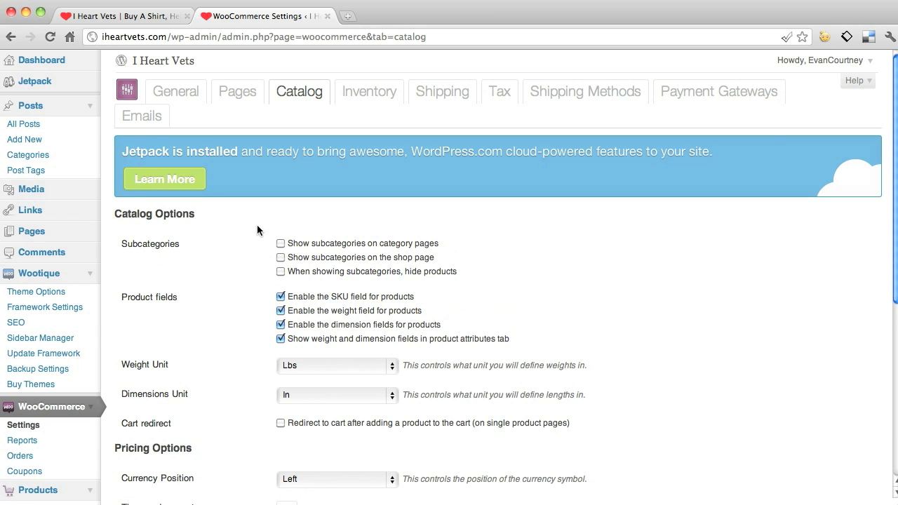
scroll("down", 3)
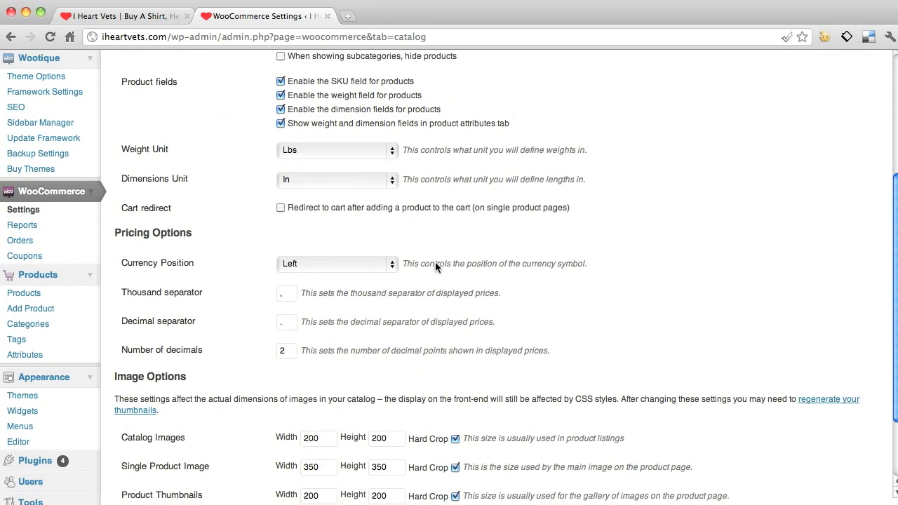
scroll("down", 3)
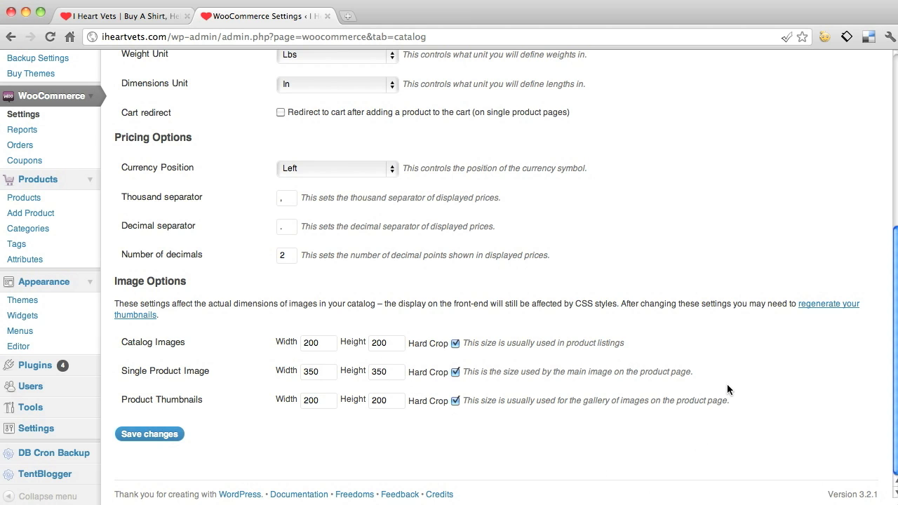
scroll("up", 3)
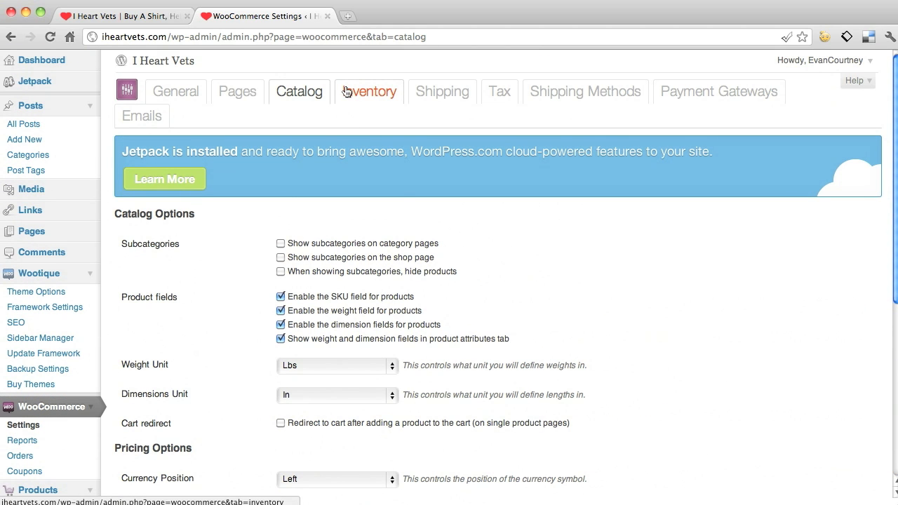
Toggle stock management on and off in Inventory, then head to Shipping, triggering the unsaved-changes prompt.
left_click(369, 91)
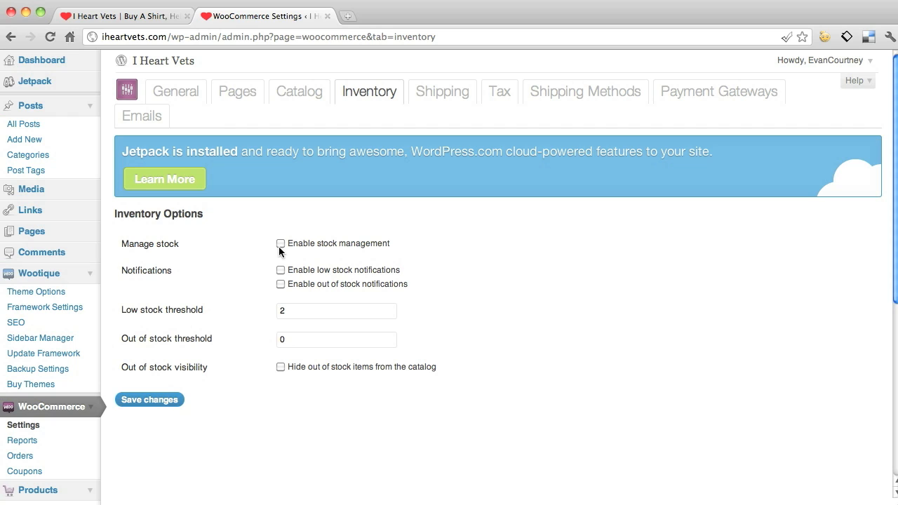
left_click(280, 244)
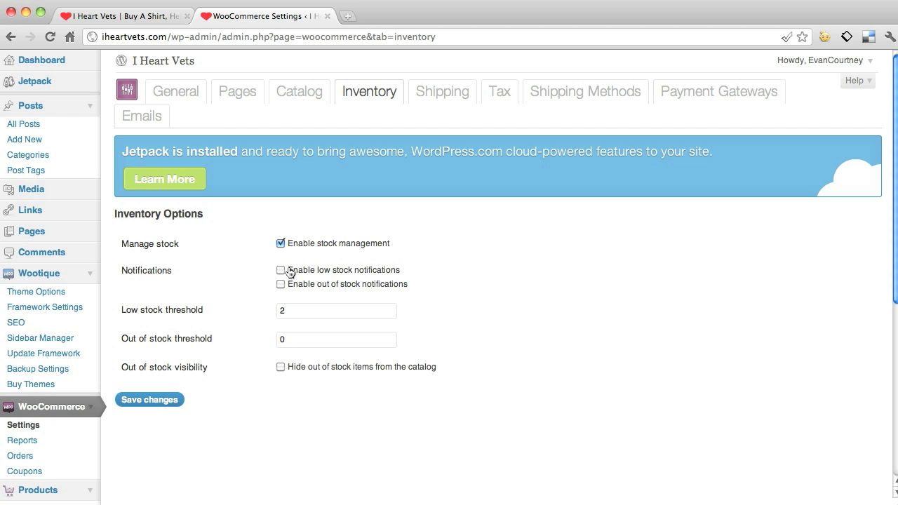
left_click(280, 244)
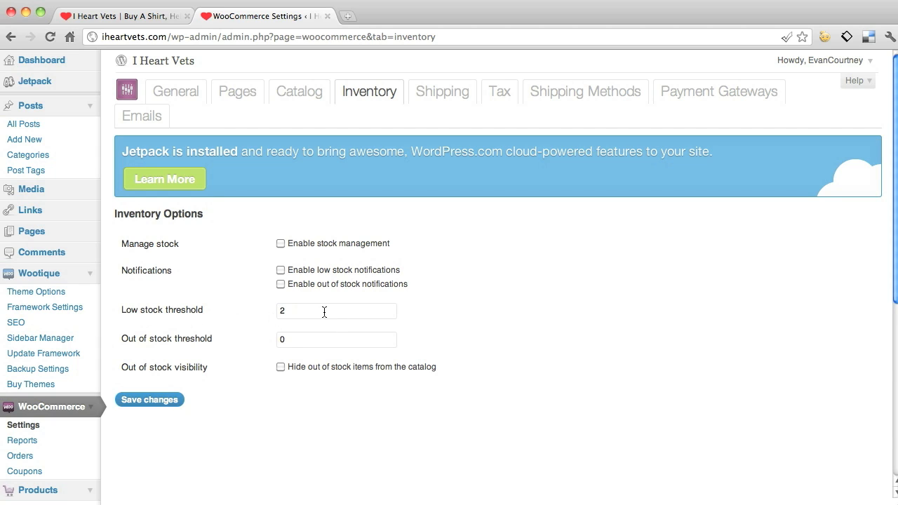
mouse_move(418, 325)
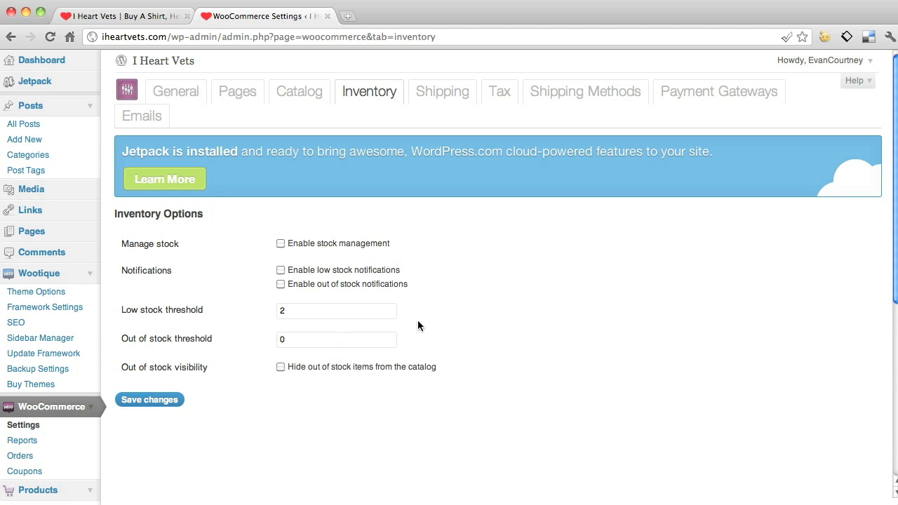
mouse_move(297, 305)
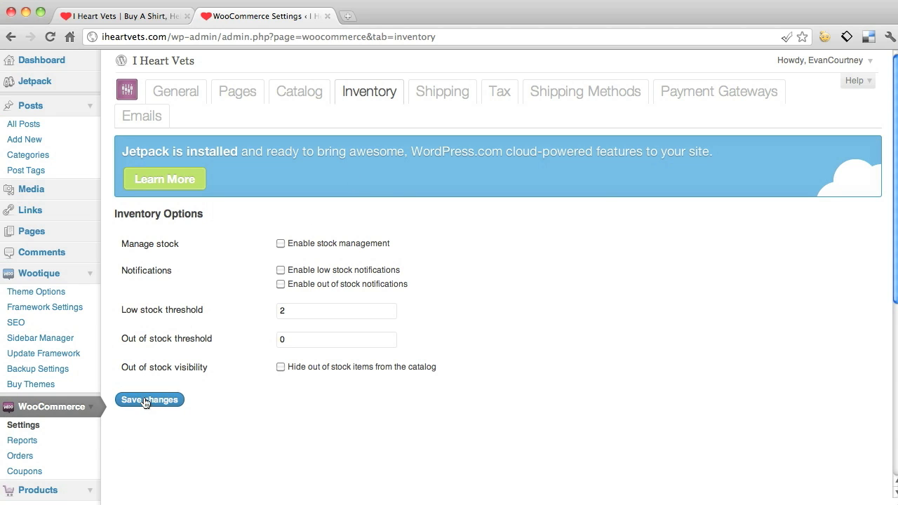
left_click(442, 91)
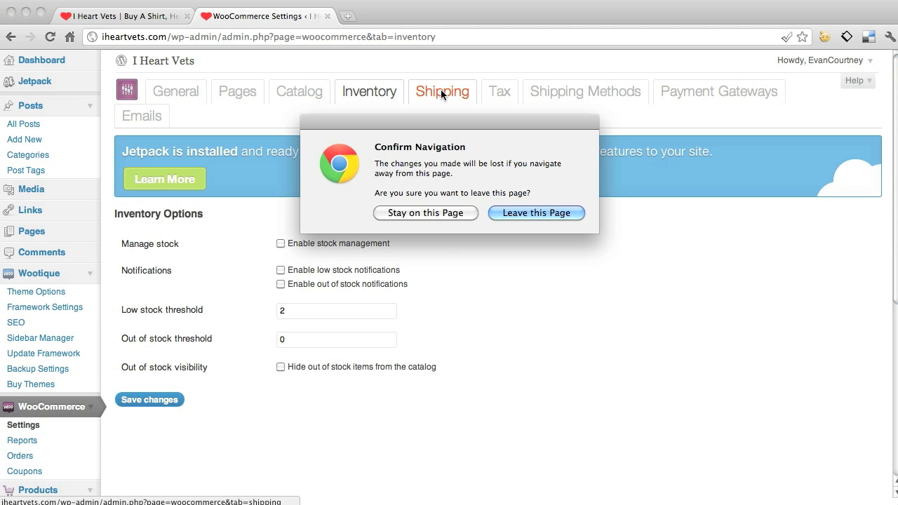
Leave without saving and review the Shipping, Tax and Shipping Methods (Flat Rate disabled) settings.
left_click(536, 213)
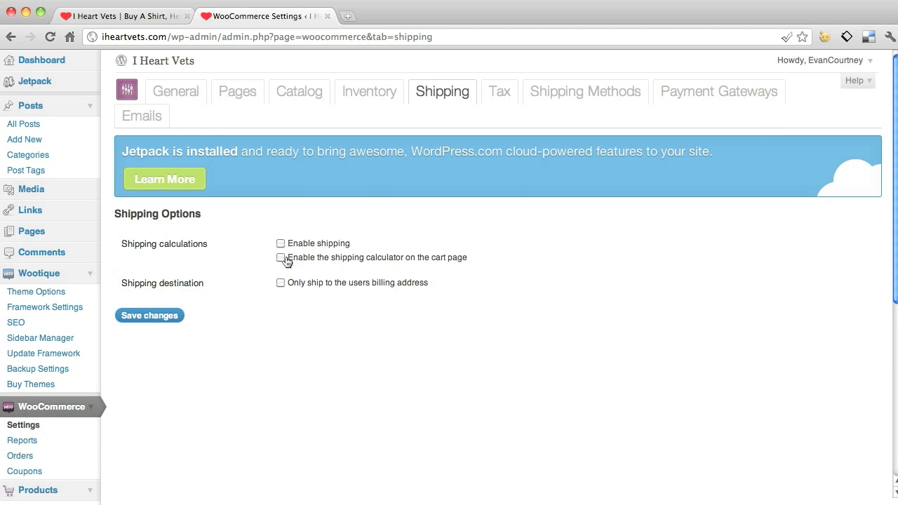
mouse_move(342, 293)
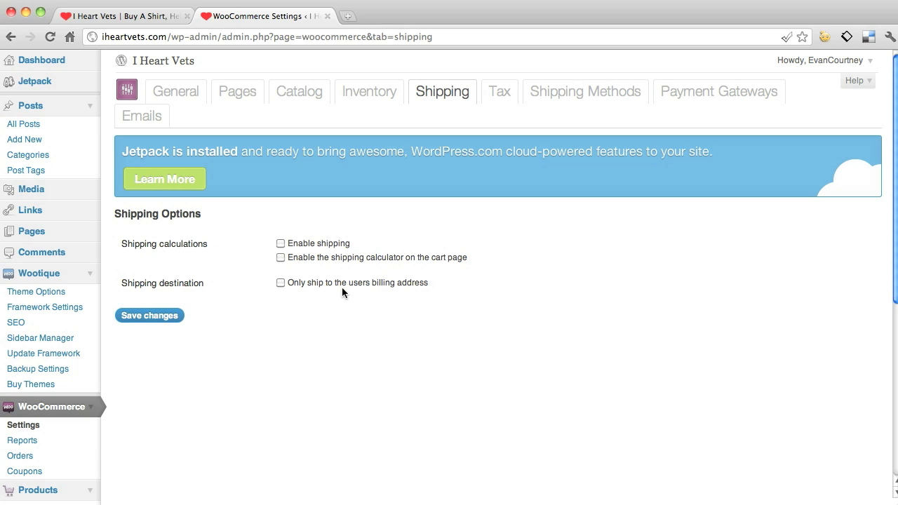
mouse_move(377, 272)
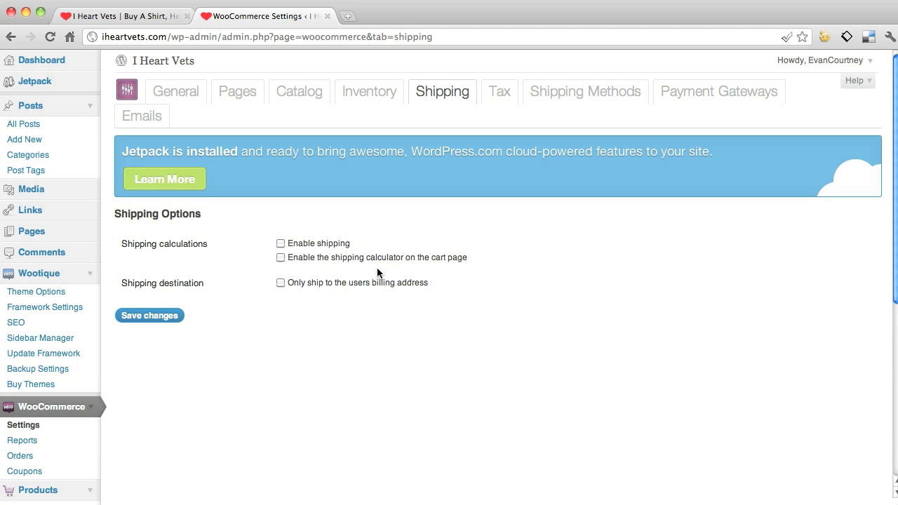
left_click(499, 91)
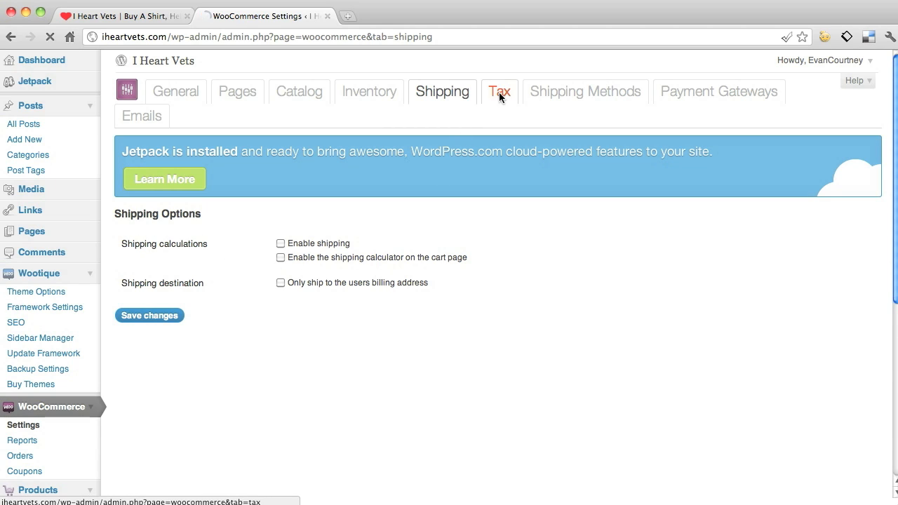
left_click(500, 91)
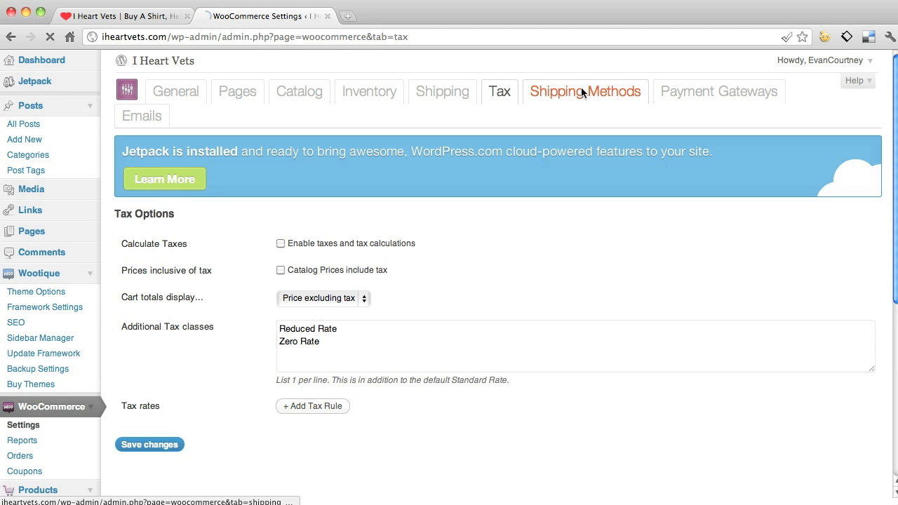
left_click(584, 91)
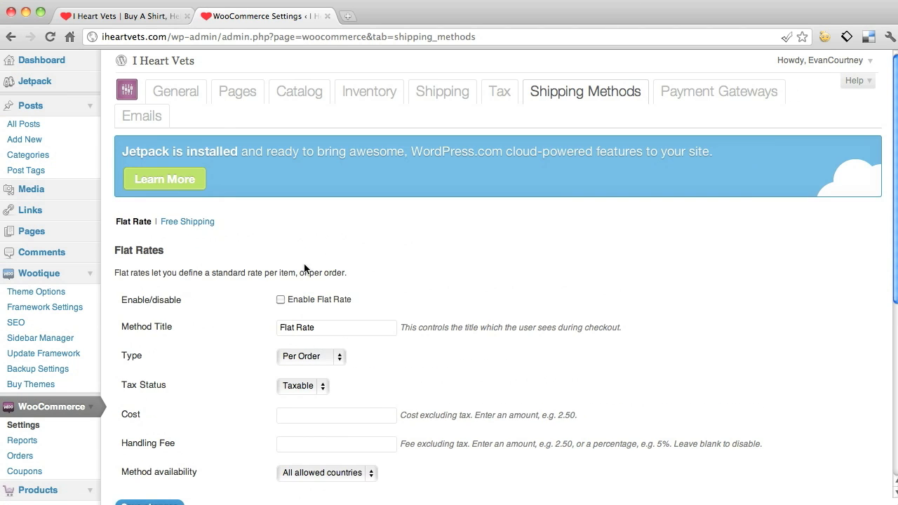
scroll("down", 3)
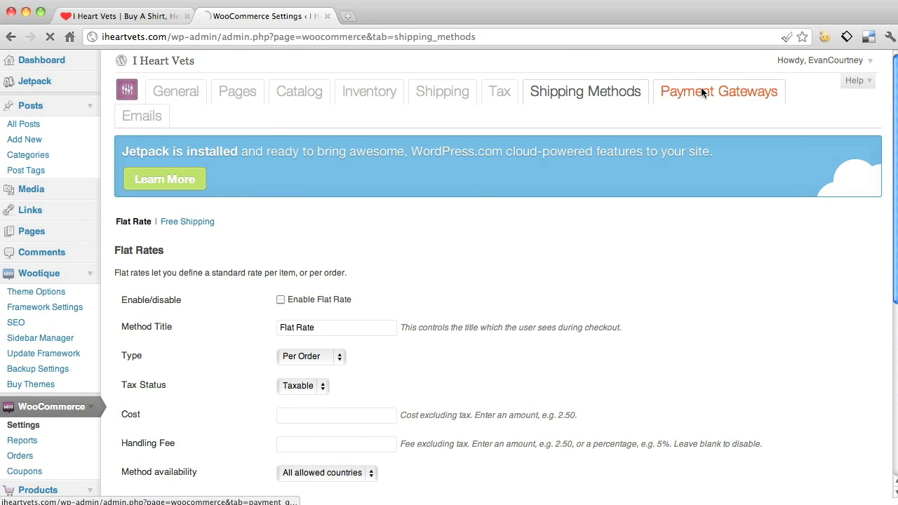
left_click(718, 91)
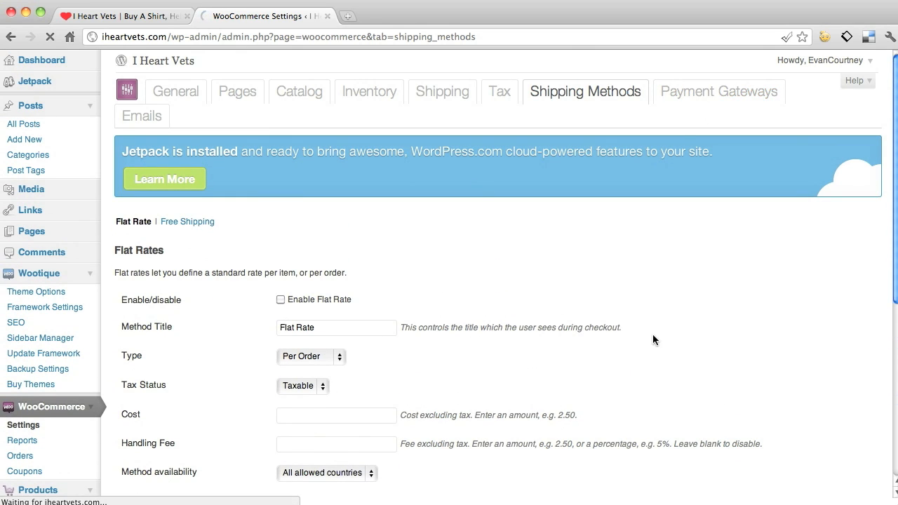
Change the Cheque gateway's customer message to 'send your check' and save the payment settings.
left_click(718, 91)
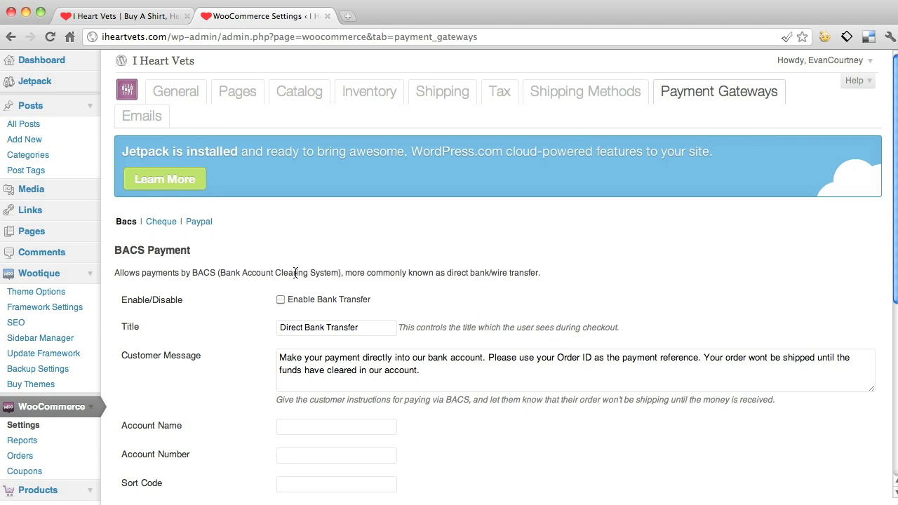
scroll("down", 3)
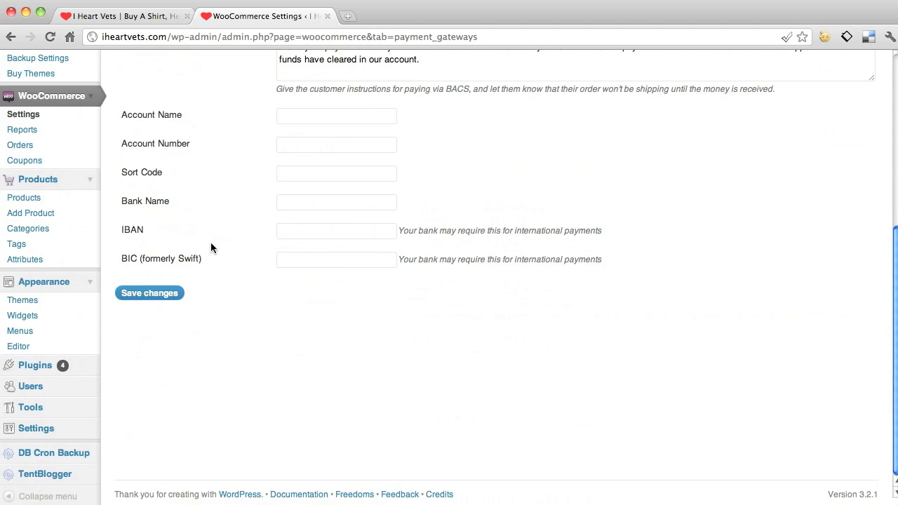
left_click(158, 222)
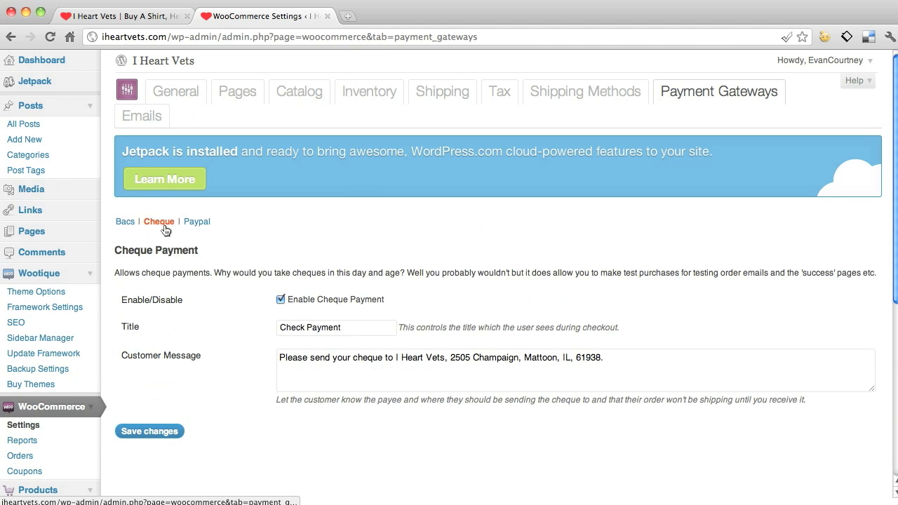
mouse_move(297, 272)
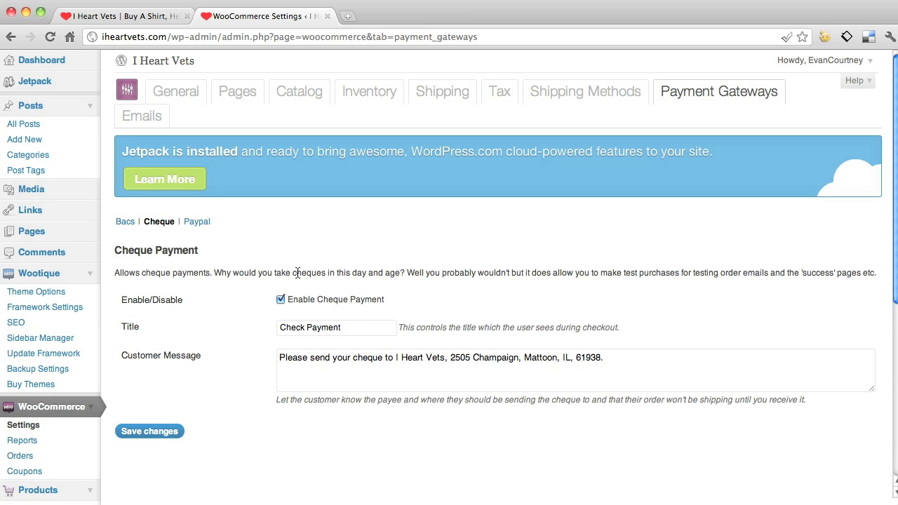
mouse_move(429, 314)
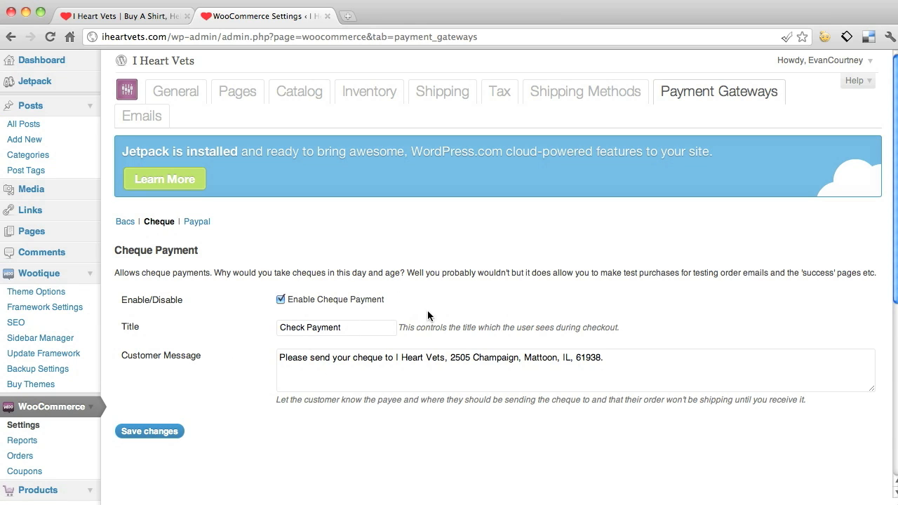
mouse_move(578, 369)
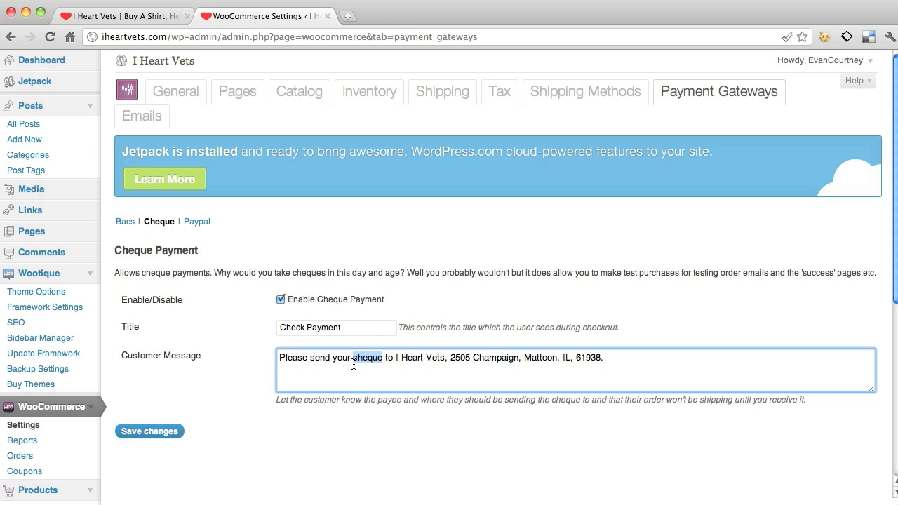
type("he")
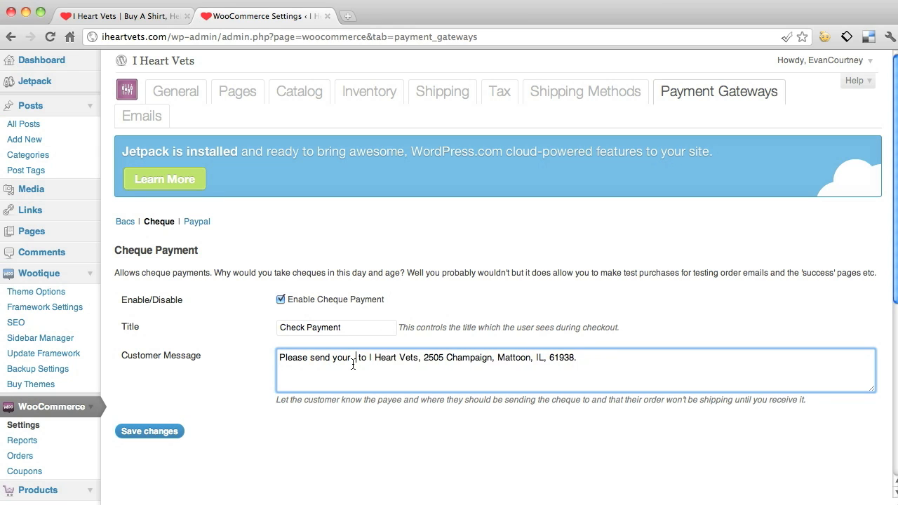
type("check")
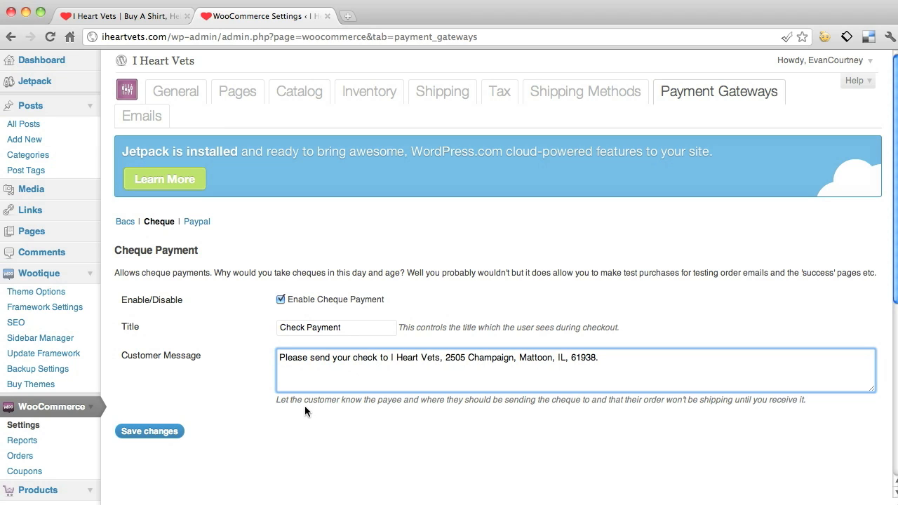
mouse_move(191, 448)
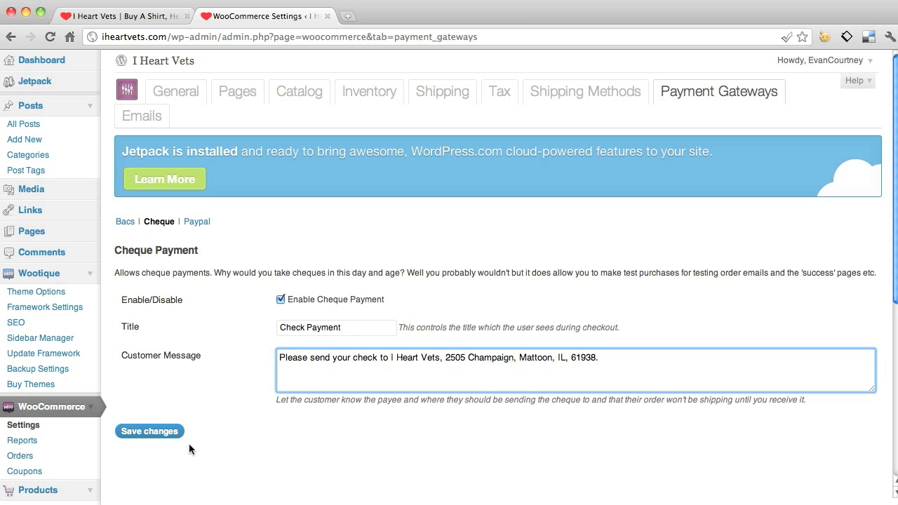
left_click(148, 431)
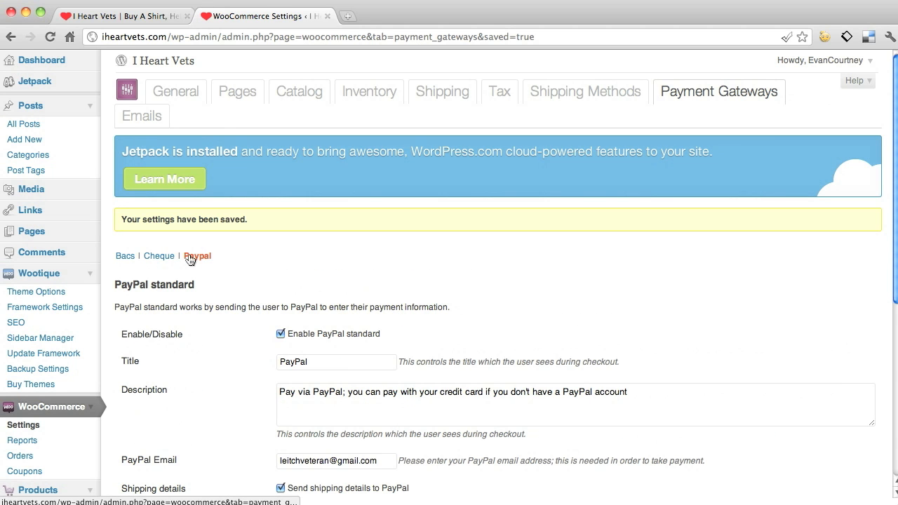
mouse_move(653, 415)
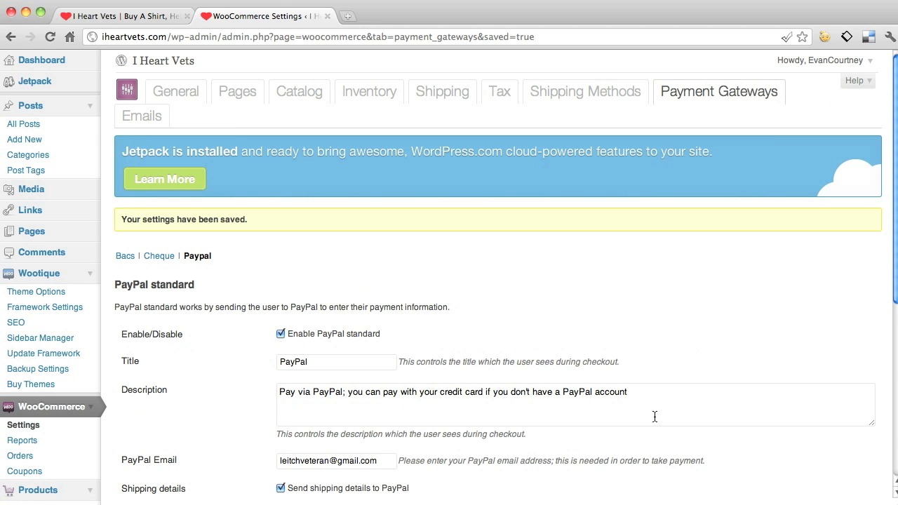
Review and save the PayPal standard settings, then bring up the bank transfer (BACS) options.
scroll("down", 3)
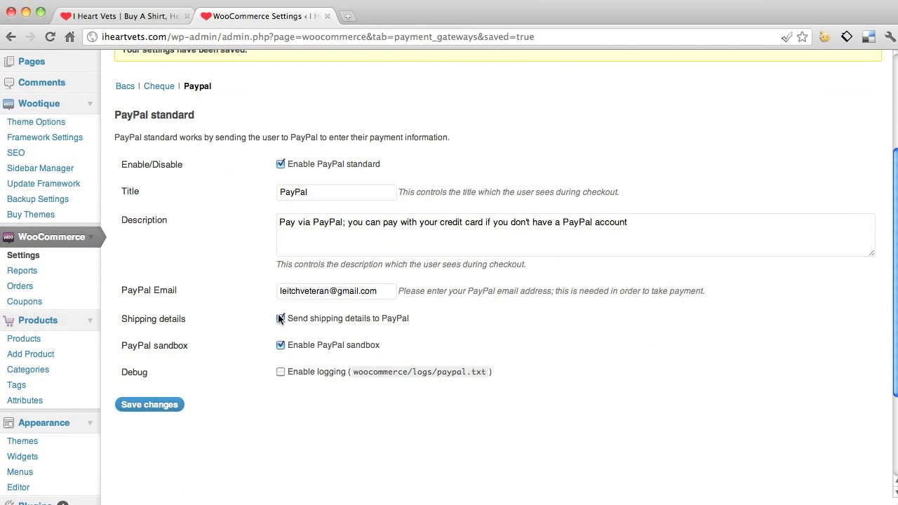
left_click(280, 317)
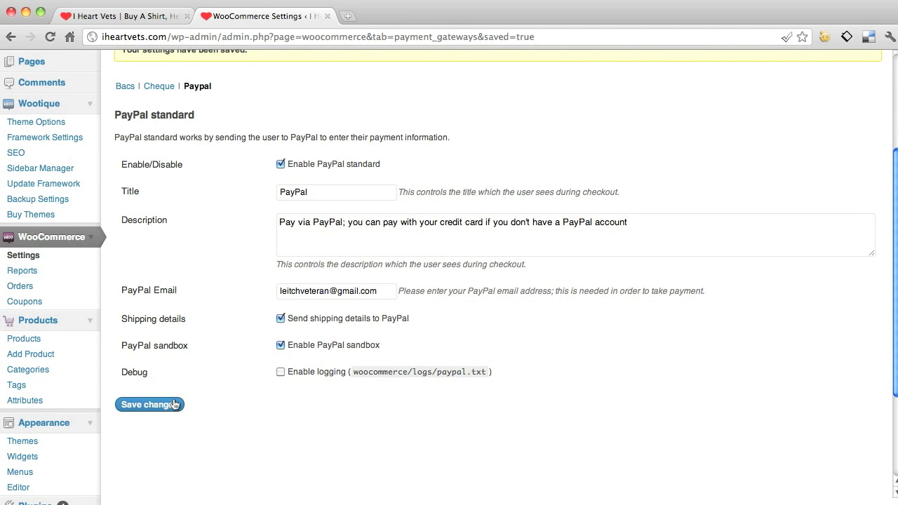
left_click(146, 404)
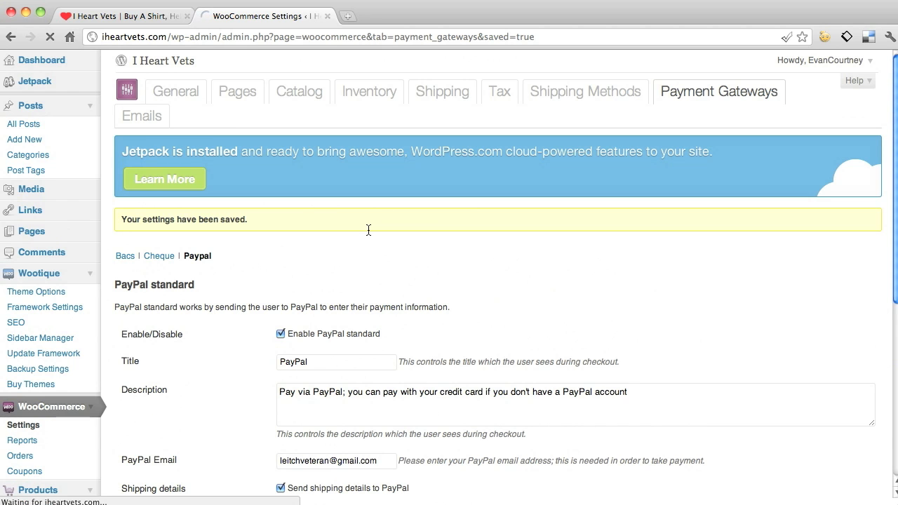
left_click(125, 255)
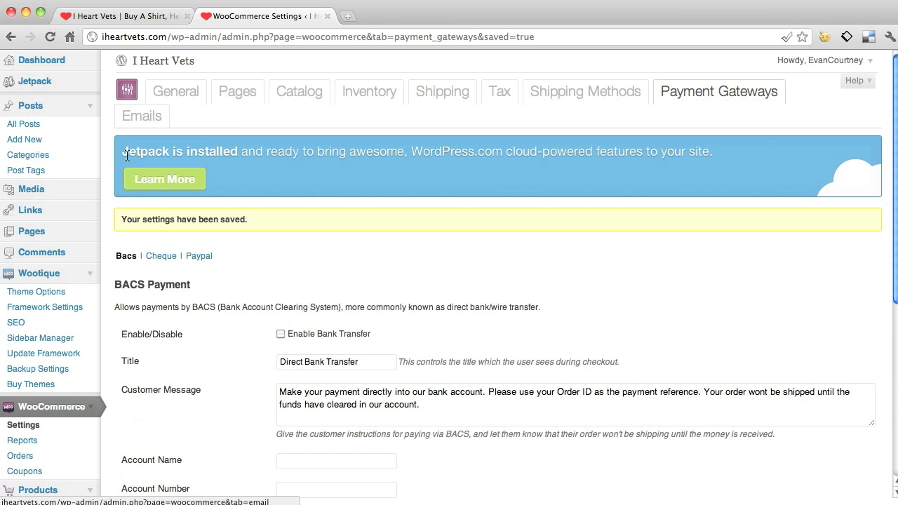
left_click(141, 115)
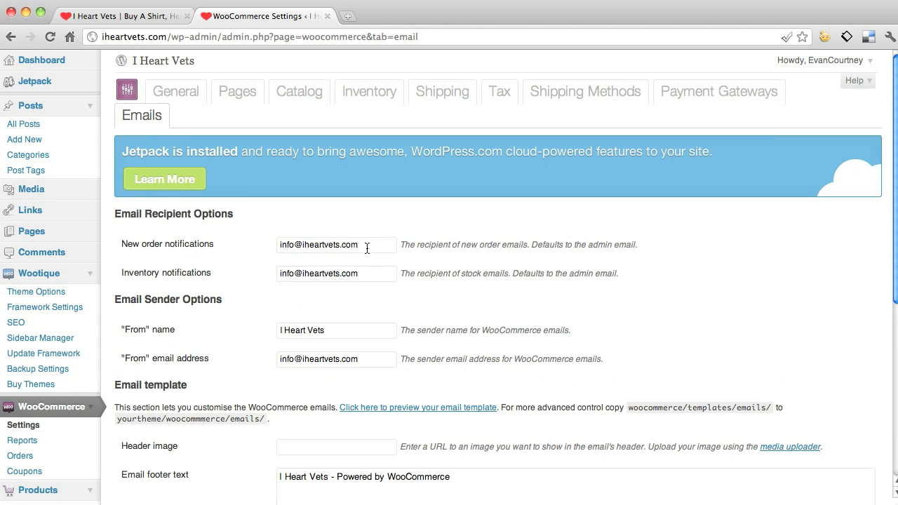
mouse_move(326, 259)
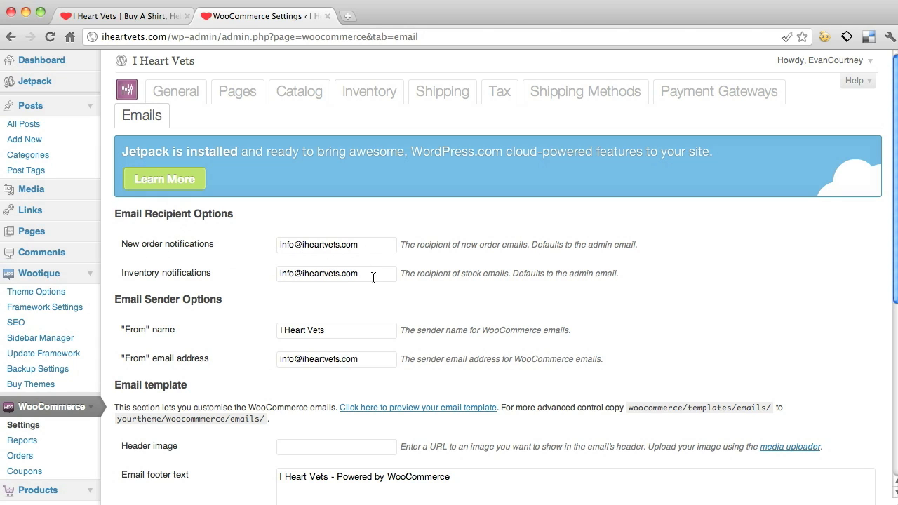
mouse_move(267, 330)
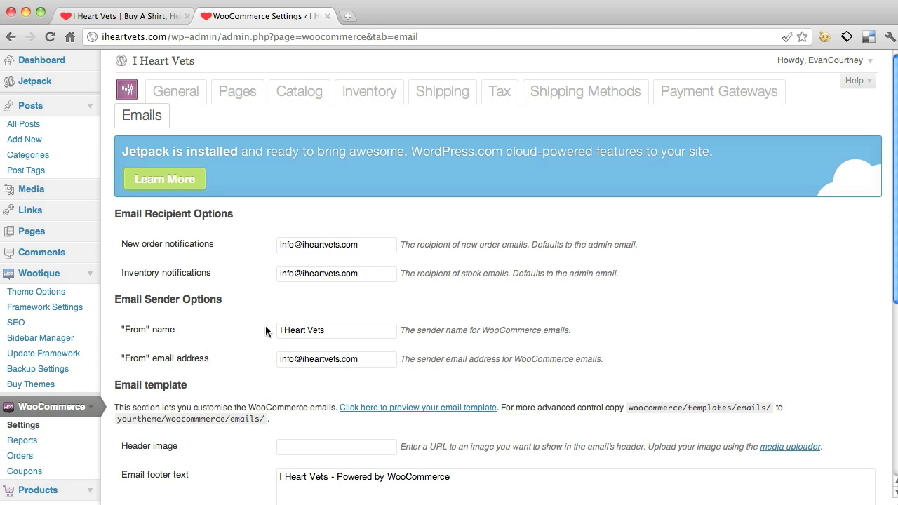
scroll("down", 3)
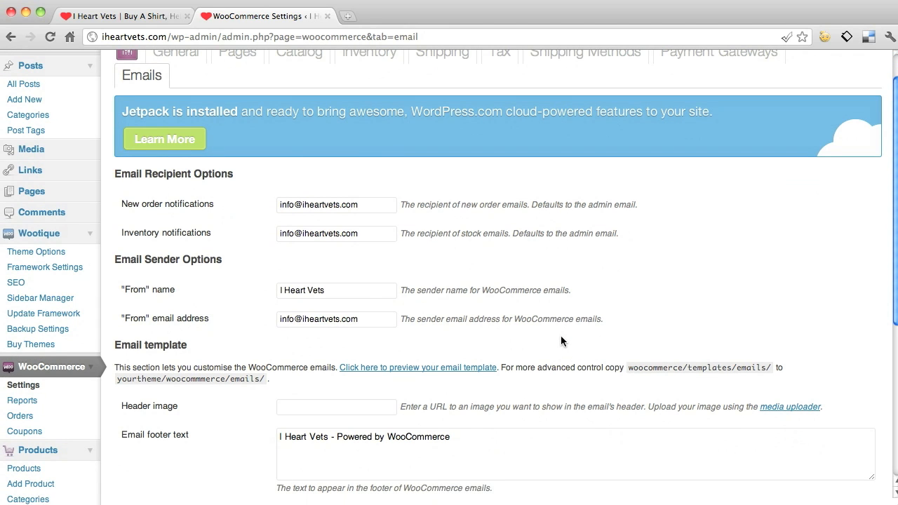
mouse_move(522, 273)
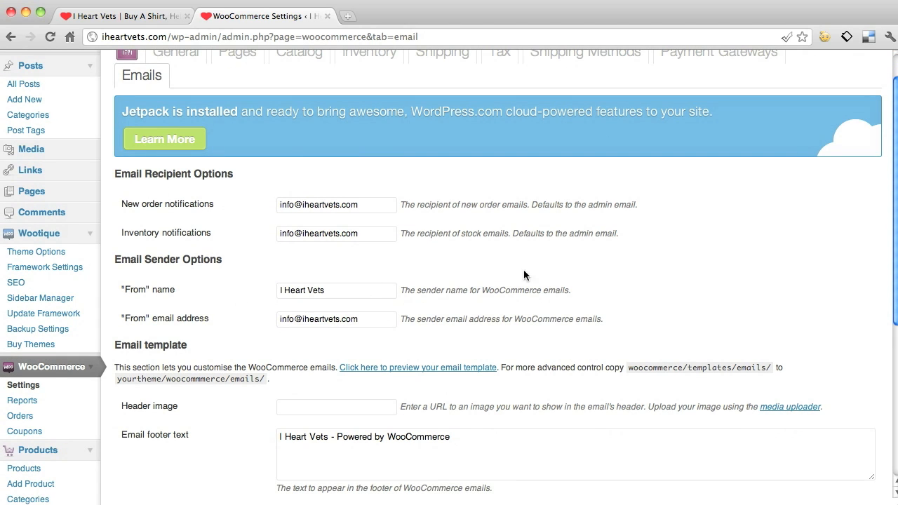
scroll("down", 3)
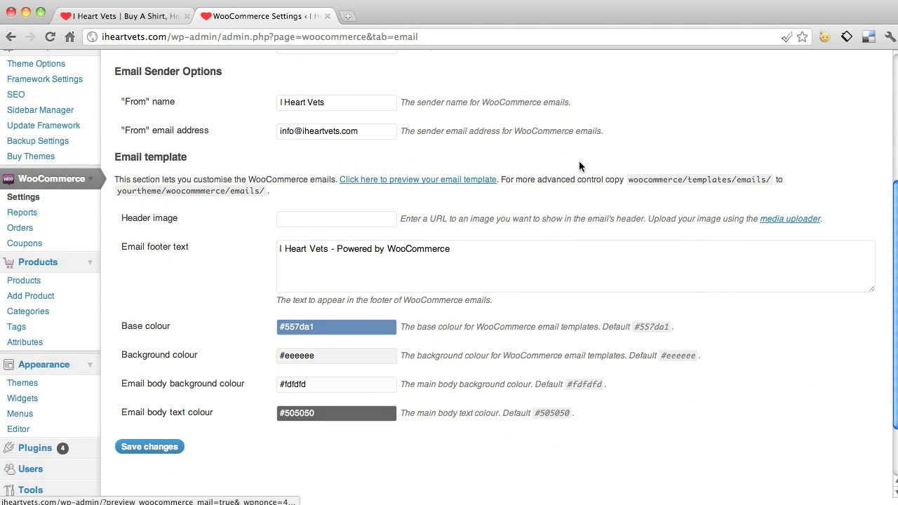
mouse_move(686, 171)
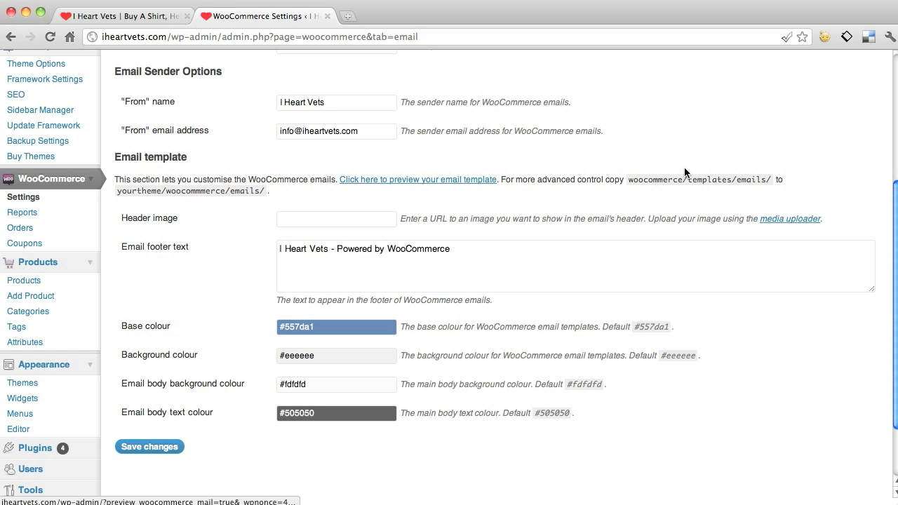
mouse_move(771, 180)
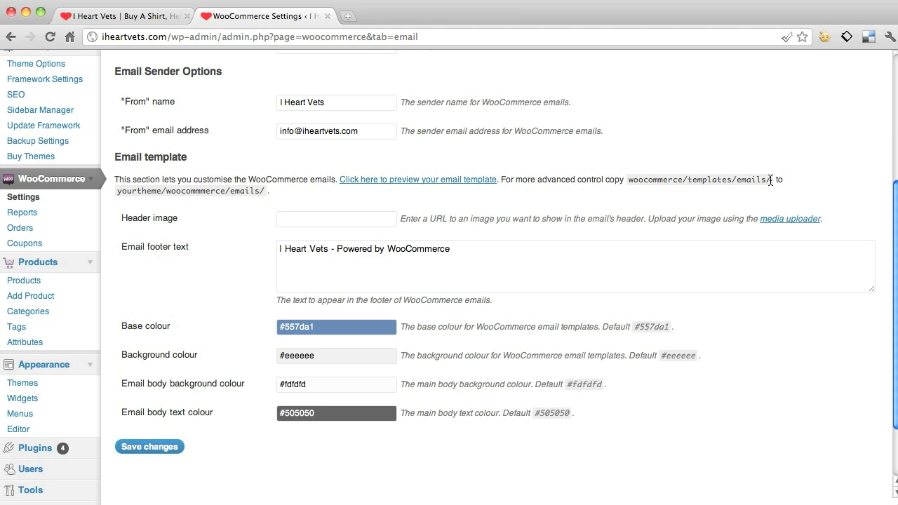
mouse_move(150, 188)
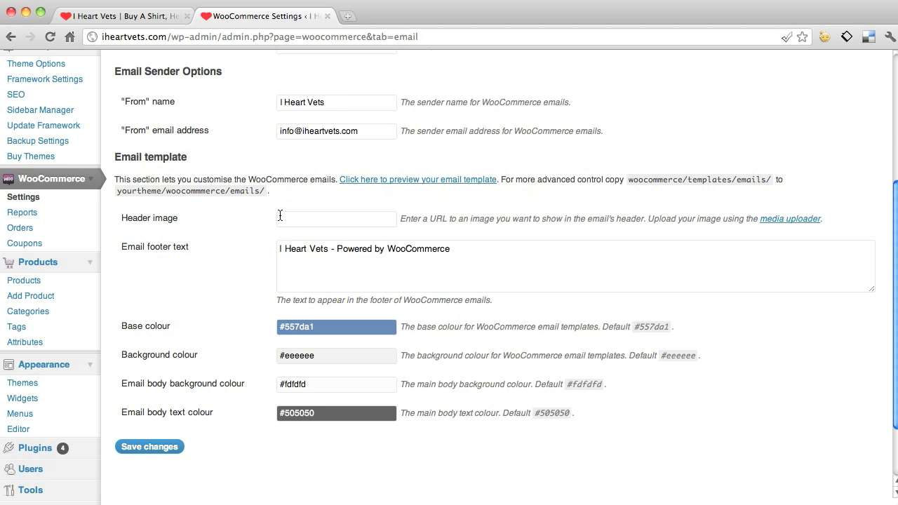
mouse_move(272, 377)
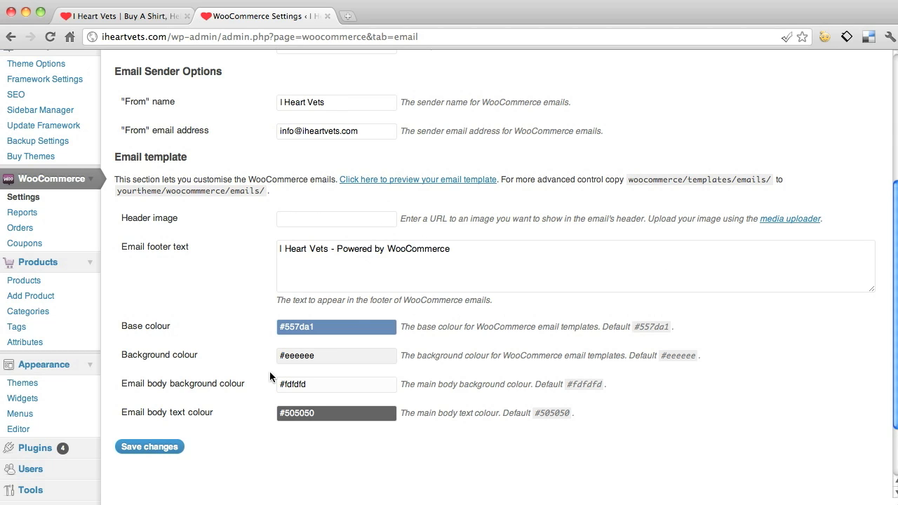
mouse_move(443, 241)
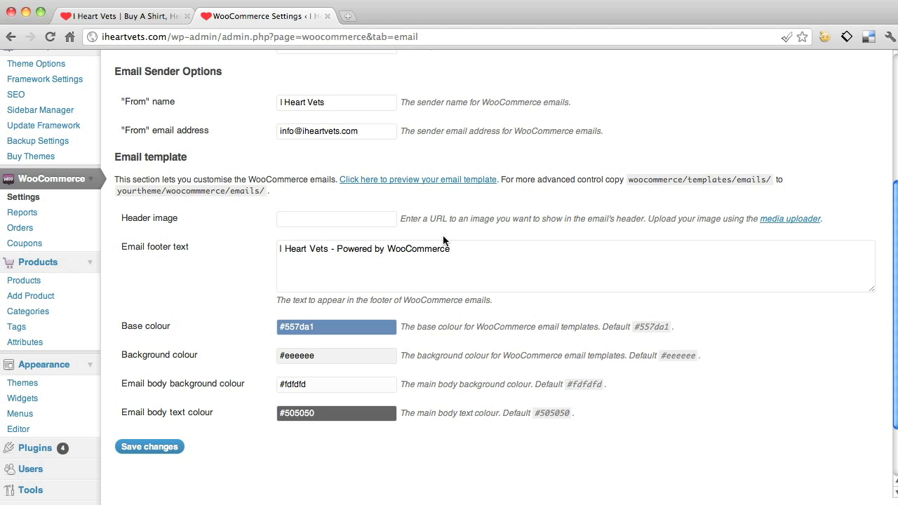
mouse_move(189, 401)
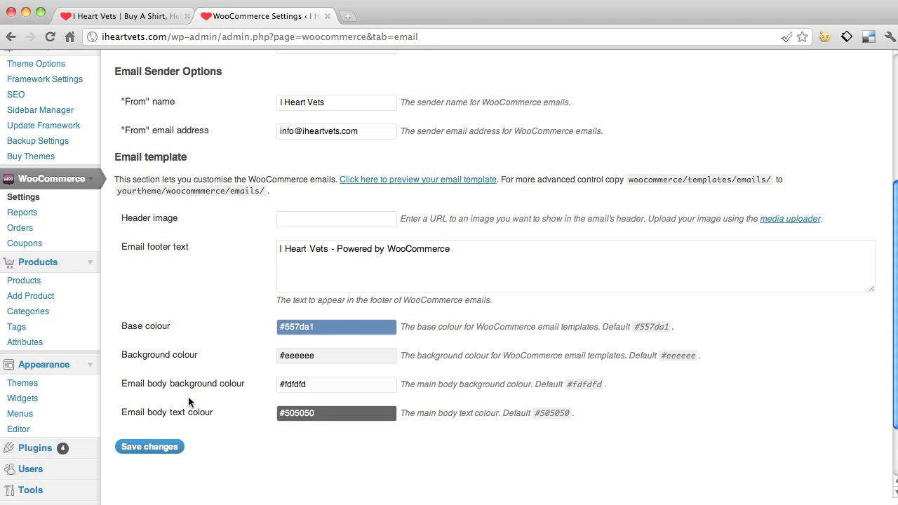
scroll("up", 3)
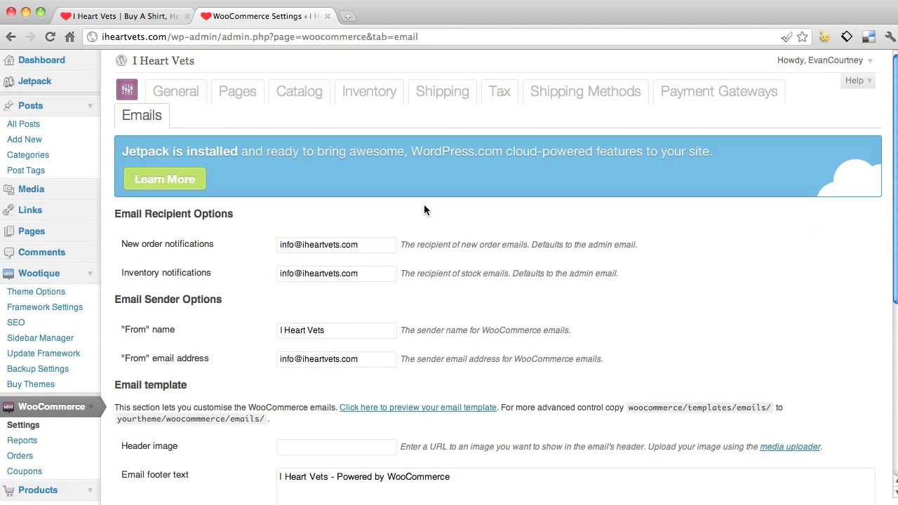
left_click(149, 363)
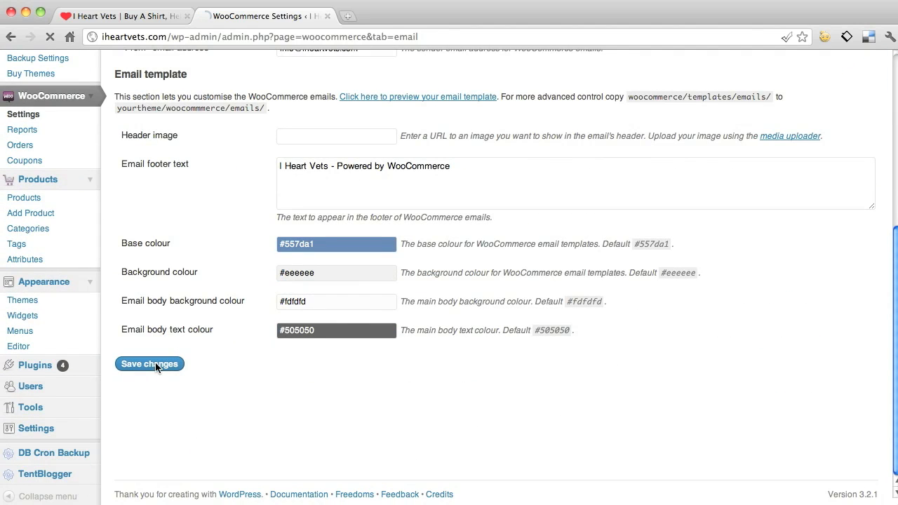
left_click(148, 363)
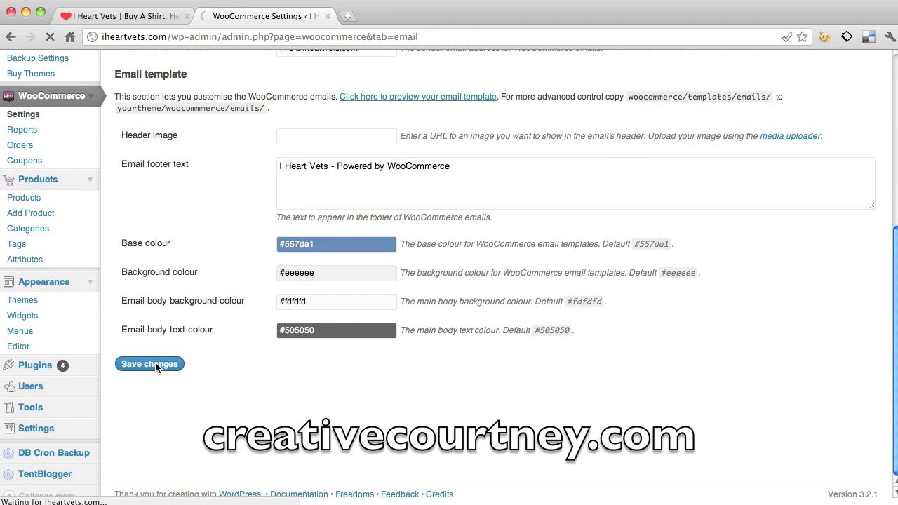